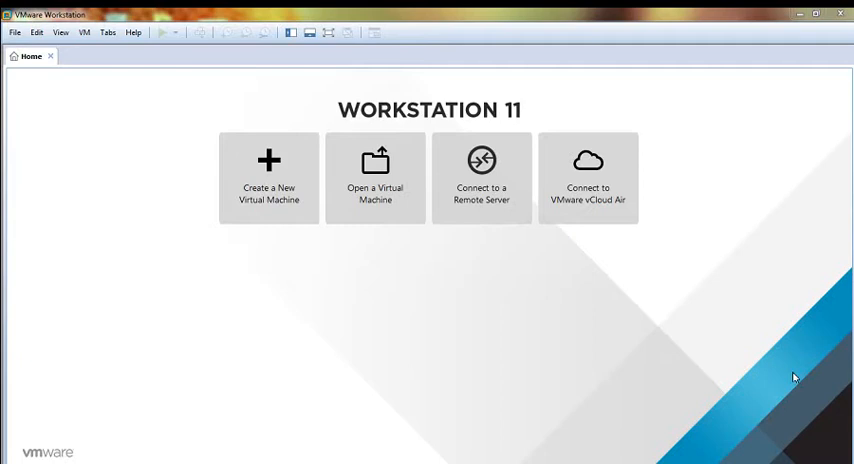
{"action": "mouse_move", "coordinate": [519, 273]}
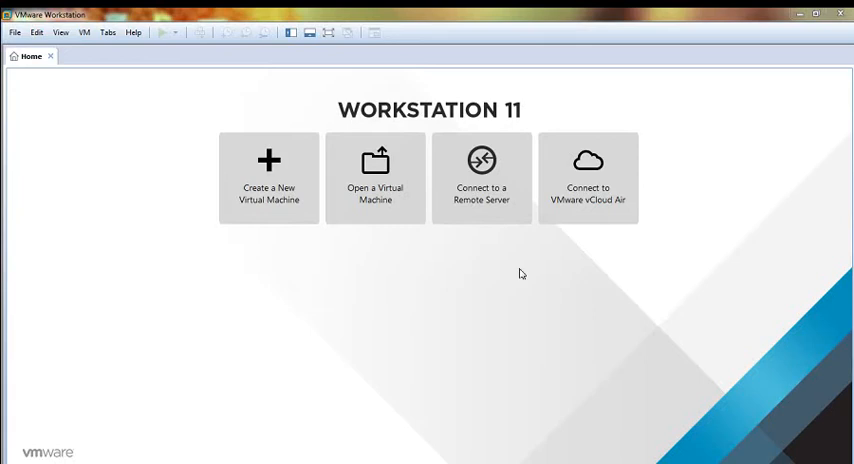
{"action": "mouse_move", "coordinate": [271, 289]}
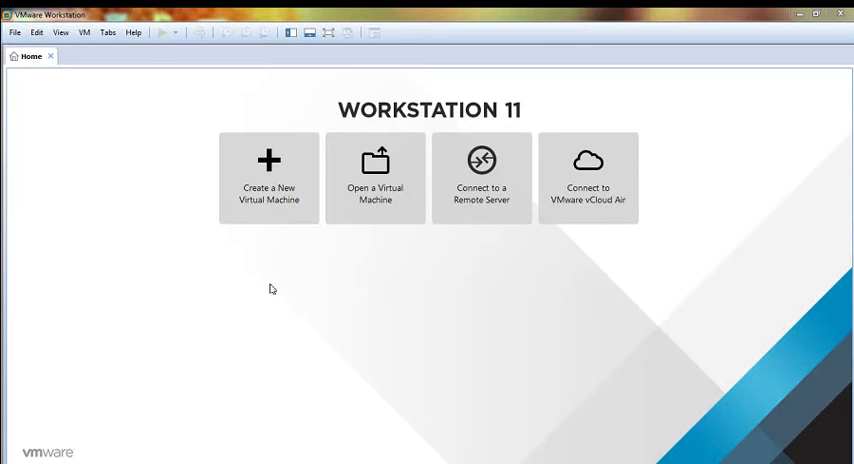
{"action": "mouse_move", "coordinate": [127, 121]}
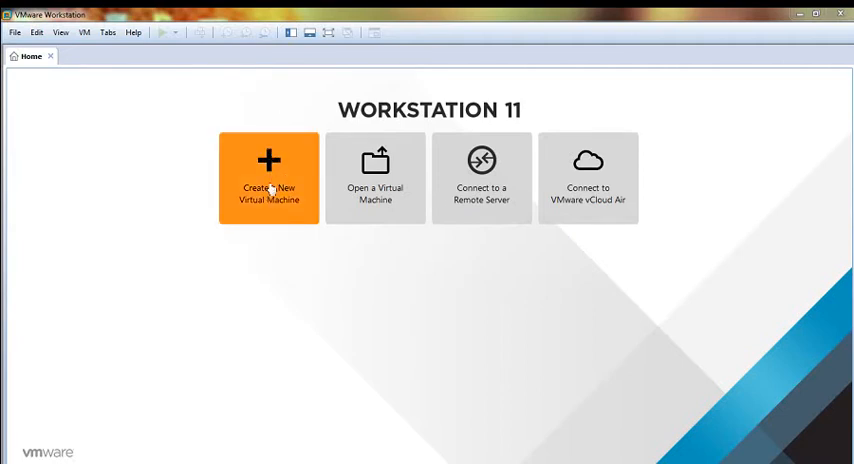
Step: Start a typical new virtual machine set to install the operating system later
{"action": "left_click", "coordinate": [268, 180]}
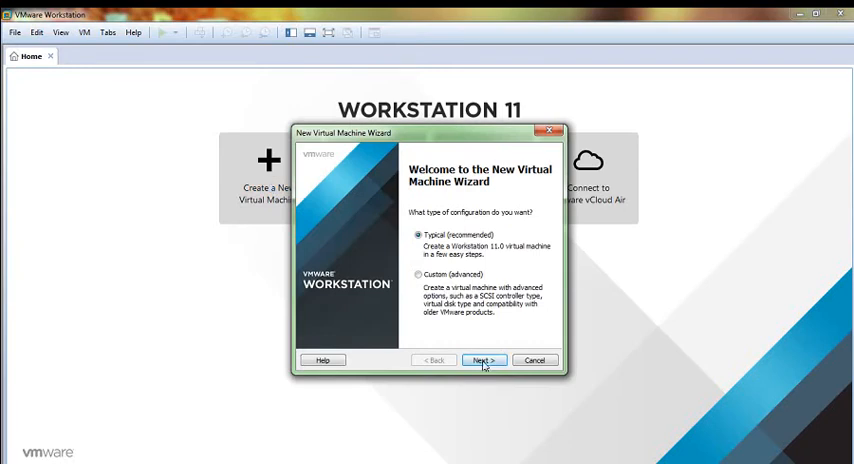
{"action": "left_click", "coordinate": [483, 360]}
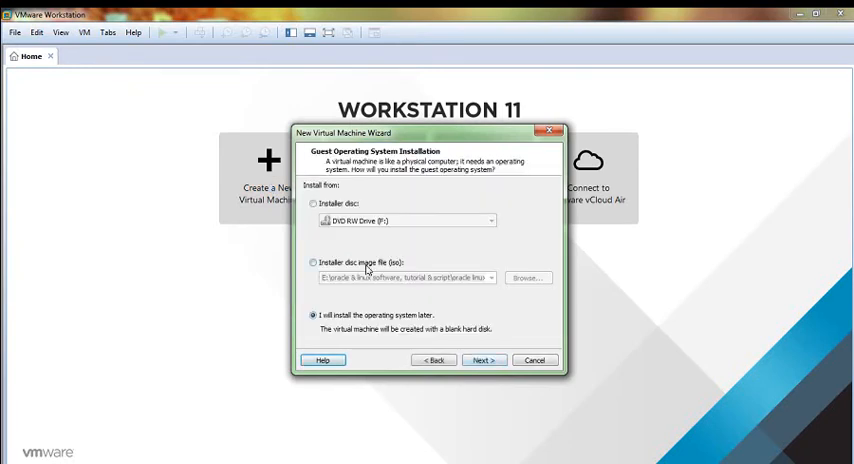
{"action": "left_click", "coordinate": [314, 262]}
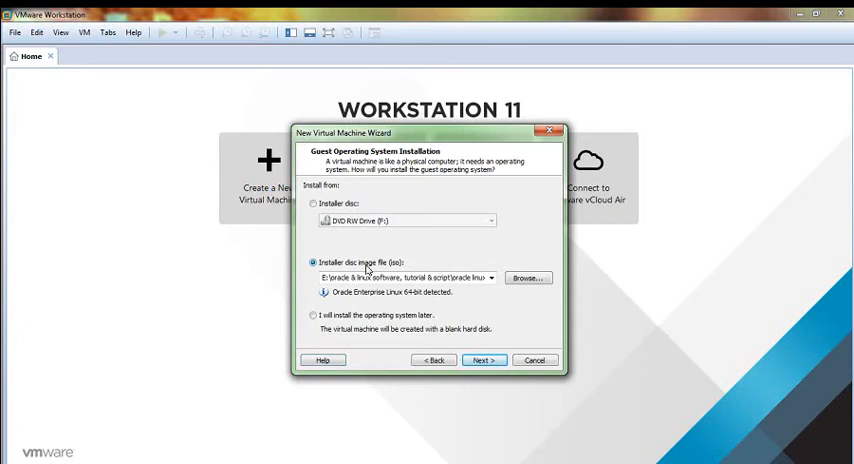
{"action": "mouse_move", "coordinate": [354, 241]}
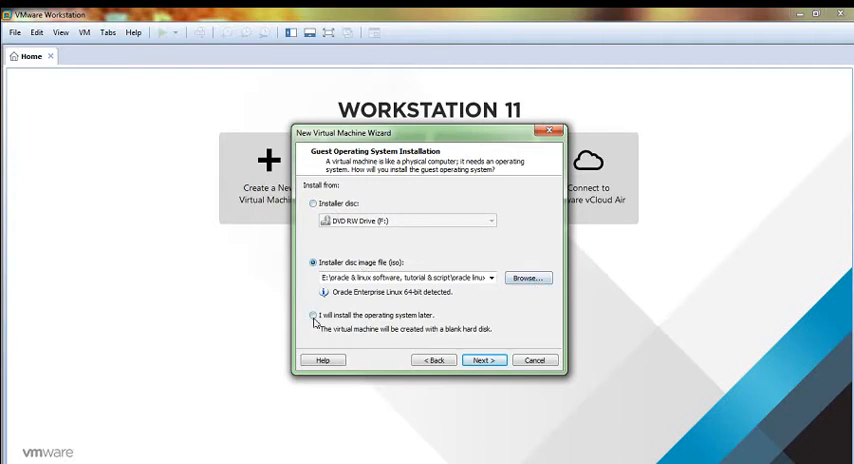
{"action": "left_click", "coordinate": [313, 315]}
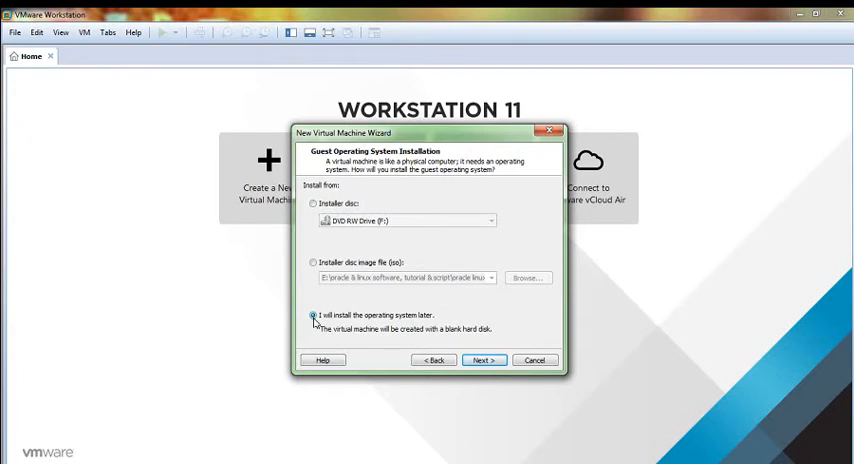
{"action": "left_click", "coordinate": [483, 360]}
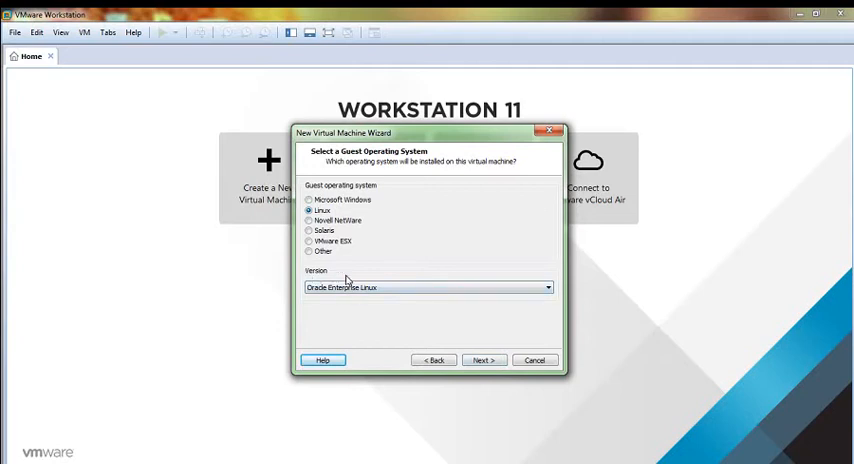
{"action": "mouse_move", "coordinate": [445, 298]}
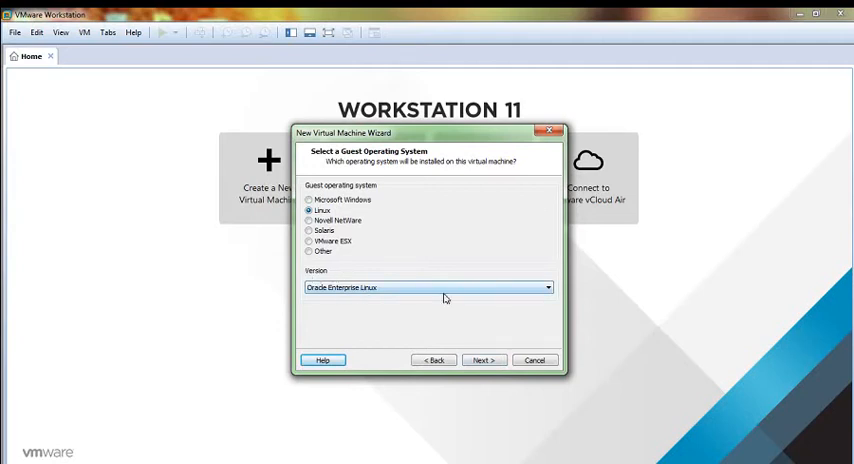
Step: Keep the name Oracle Enterprise Linux and store it in a new D:\oracle_linux7 folder
{"action": "left_click", "coordinate": [483, 360]}
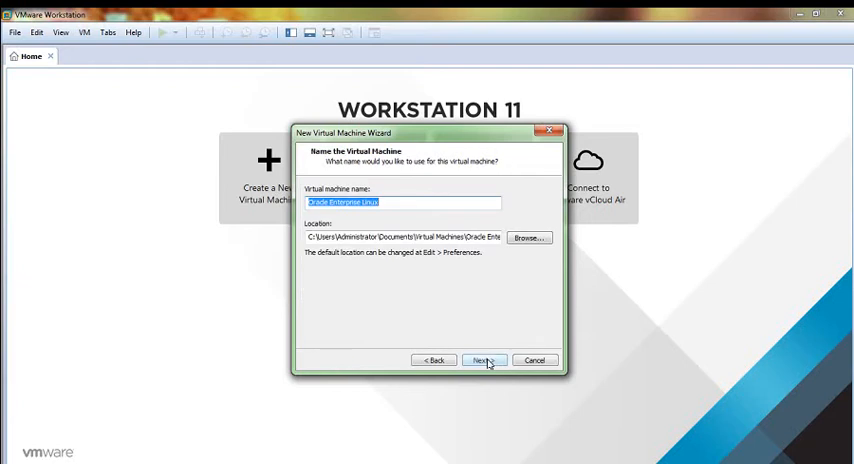
{"action": "mouse_move", "coordinate": [528, 238]}
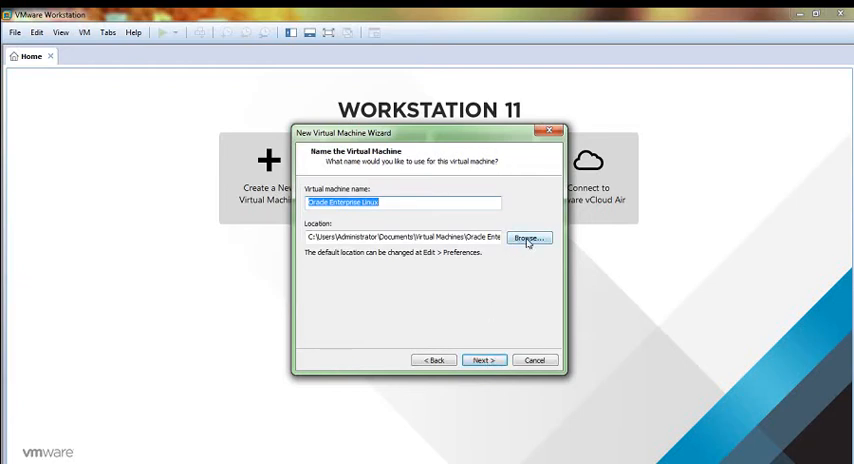
{"action": "left_click", "coordinate": [528, 238]}
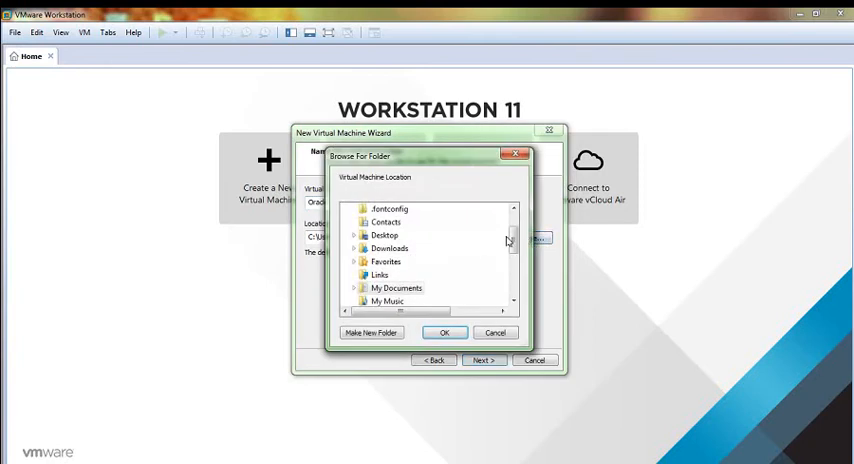
{"action": "scroll", "scroll_direction": "down", "scroll_amount": 3}
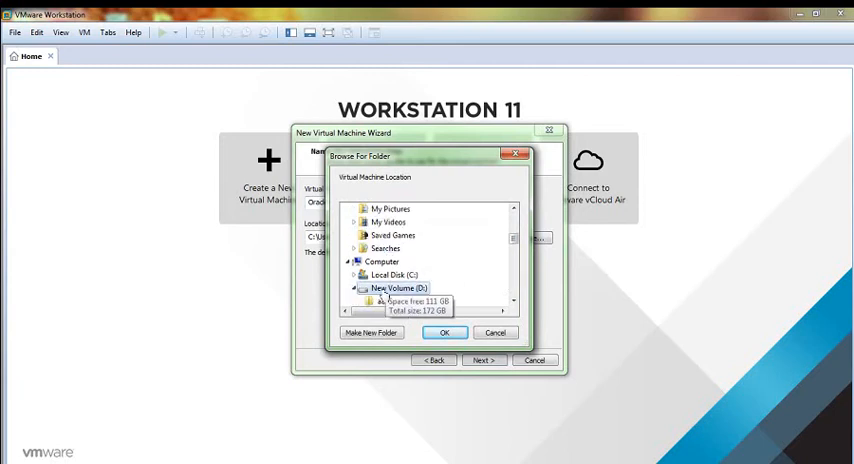
{"action": "left_click", "coordinate": [371, 332]}
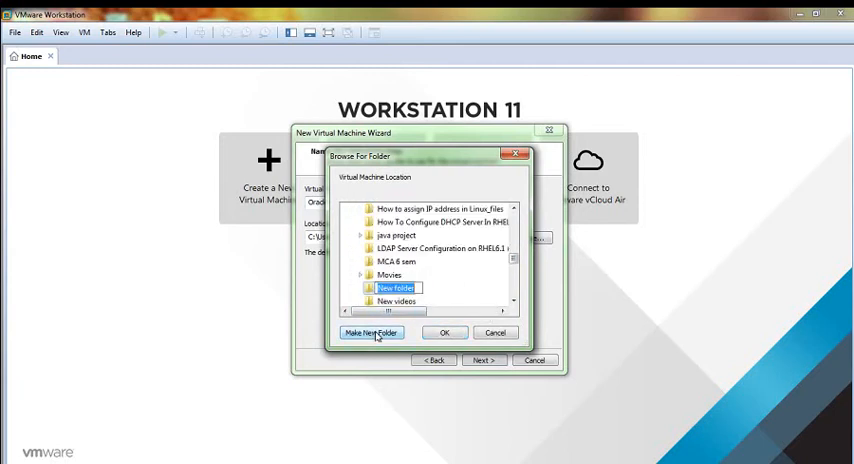
{"action": "type", "text": "oracle_linux7"}
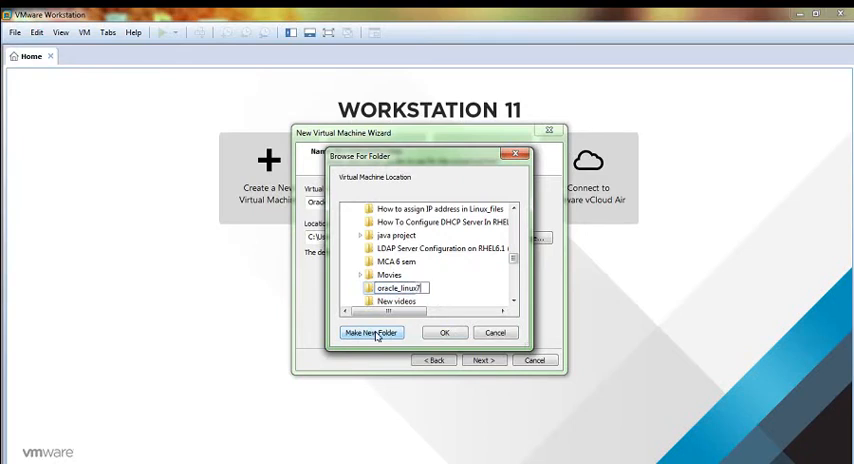
{"action": "left_click", "coordinate": [444, 332]}
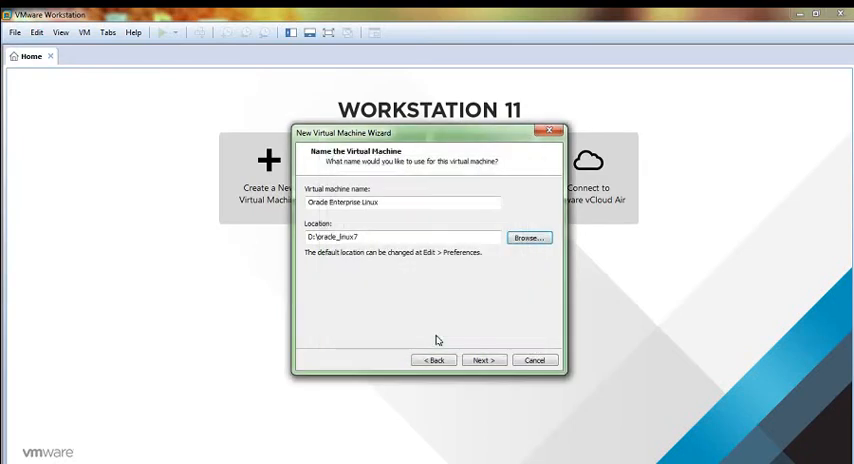
{"action": "left_click", "coordinate": [483, 360]}
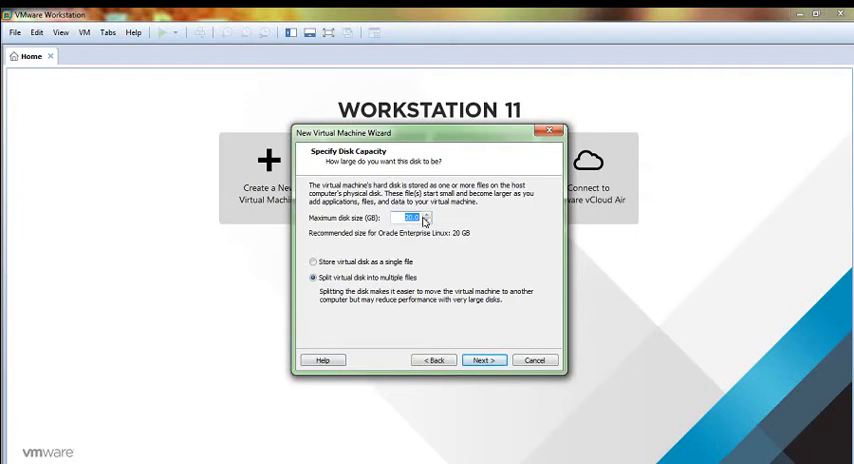
Step: Set the maximum virtual disk size to 70 GB, split into multiple files
{"action": "type", "text": "70"}
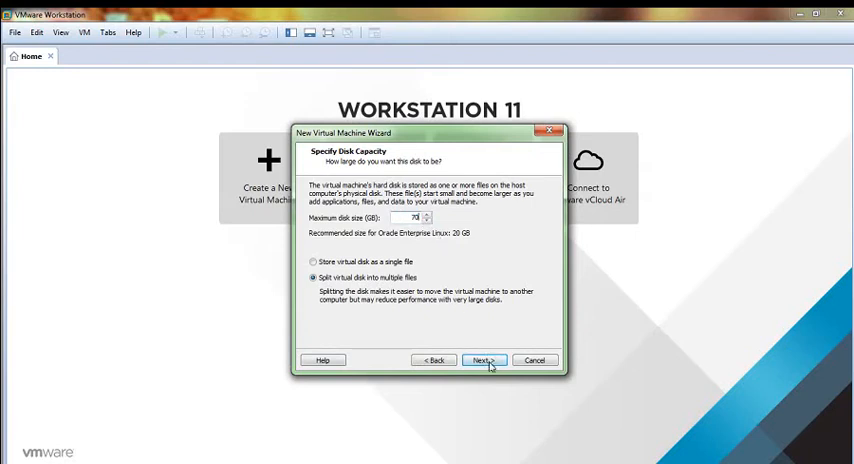
{"action": "left_click", "coordinate": [483, 360]}
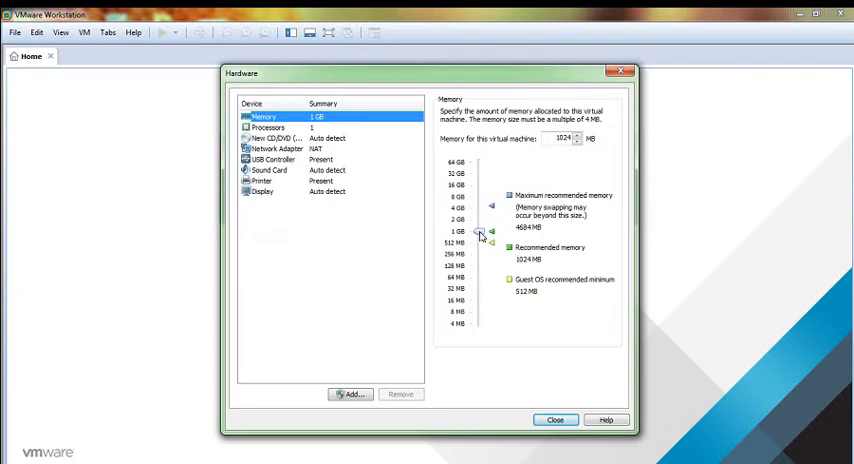
Step: Raise memory to 2048 MB and select the New CD/DVD device
{"action": "left_click_drag", "start_coordinate": [481, 235], "coordinate": [480, 222]}
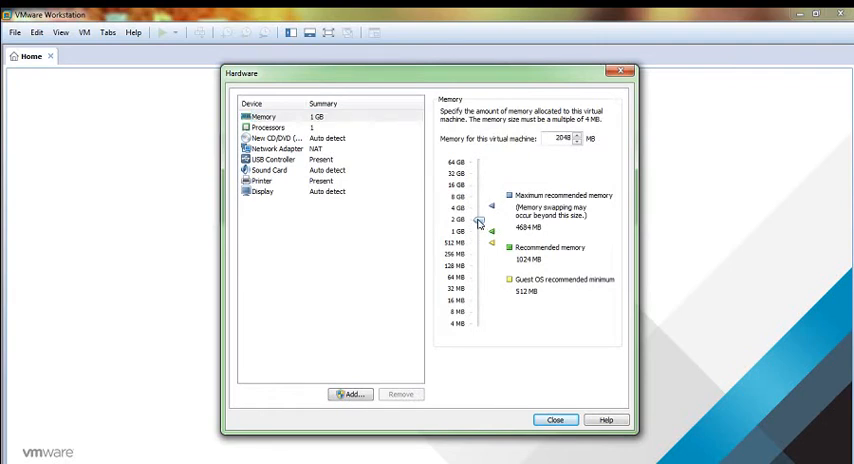
{"action": "left_click", "coordinate": [278, 138]}
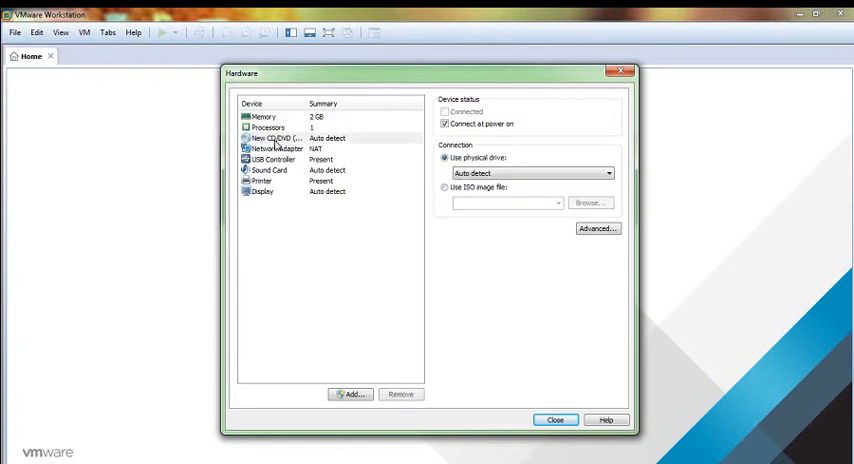
Step: Attach the 'oracle linux 7' ISO from E:\oracle & linux software, then finish the wizard
{"action": "left_click", "coordinate": [445, 187]}
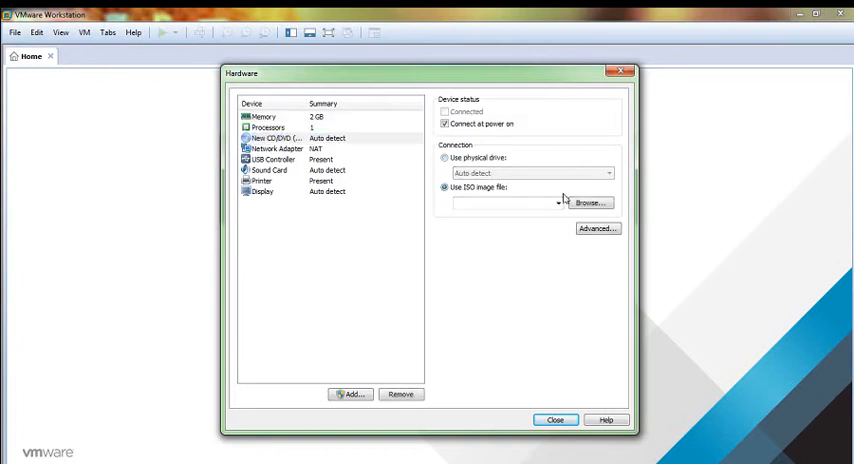
{"action": "left_click", "coordinate": [588, 202]}
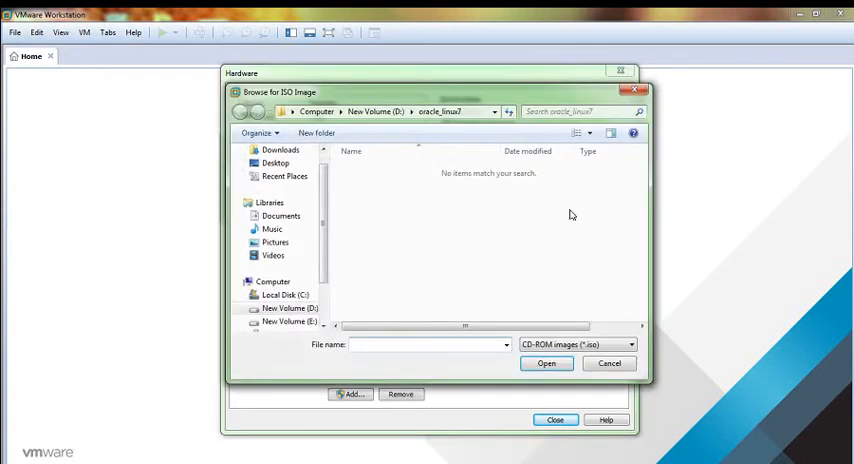
{"action": "left_click", "coordinate": [290, 307]}
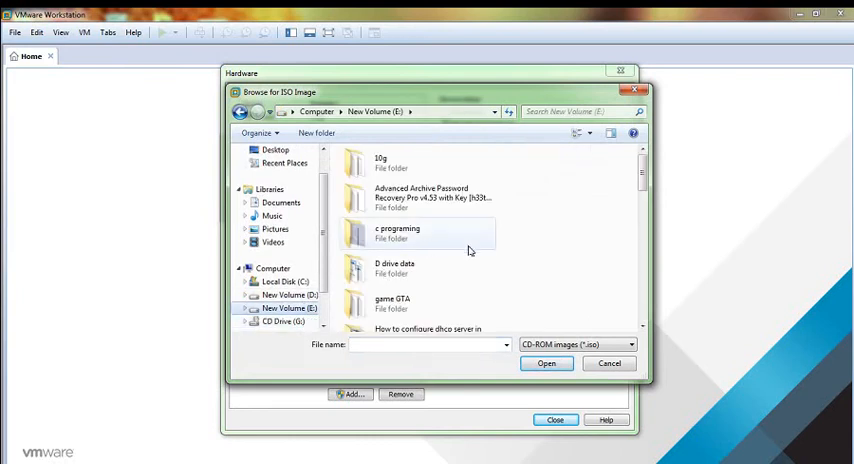
{"action": "scroll", "scroll_direction": "down", "scroll_amount": 3}
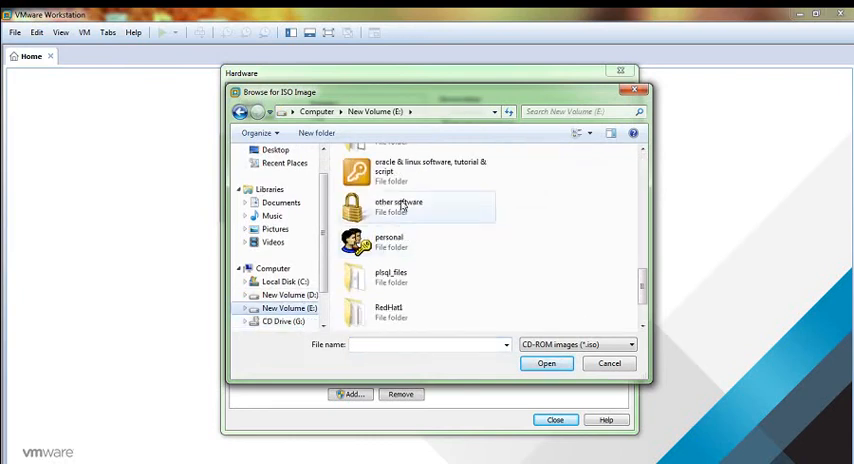
{"action": "double_click", "coordinate": [430, 166]}
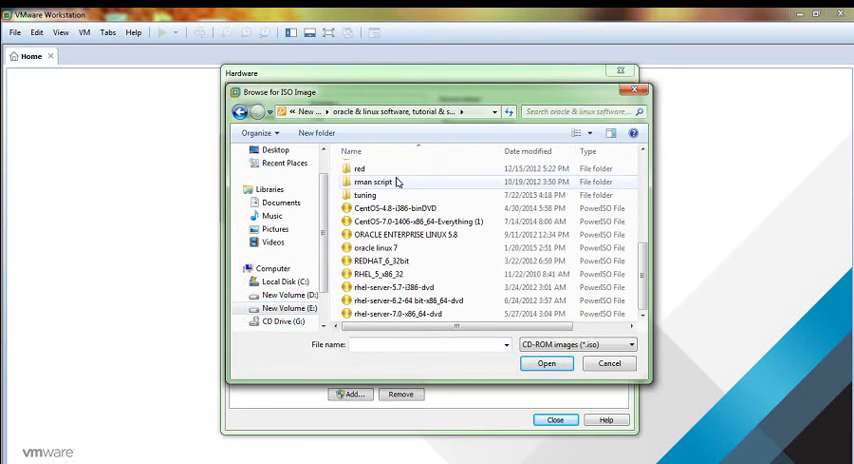
{"action": "left_click", "coordinate": [378, 247]}
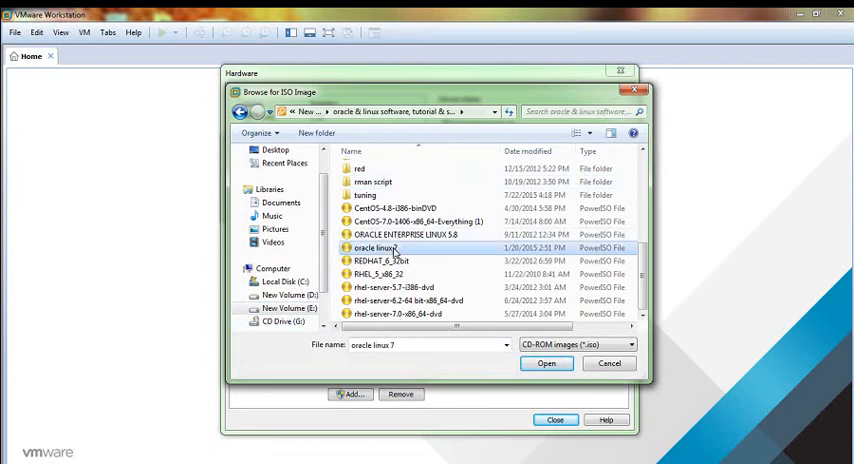
{"action": "left_click", "coordinate": [546, 363]}
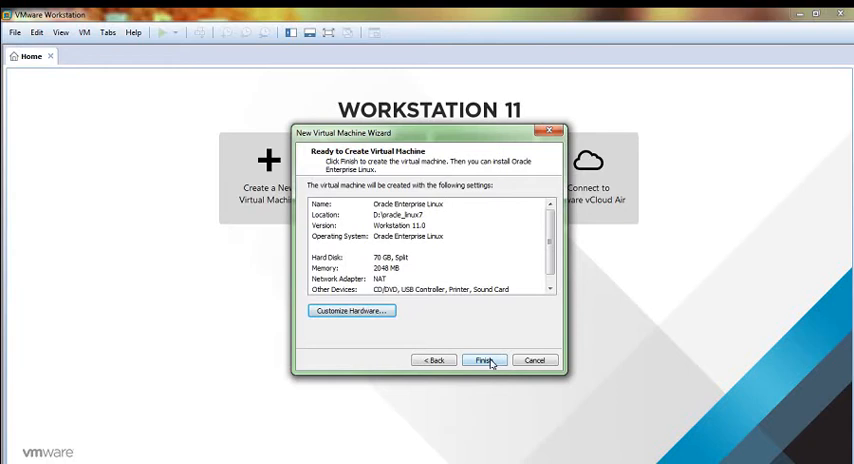
{"action": "left_click", "coordinate": [484, 360]}
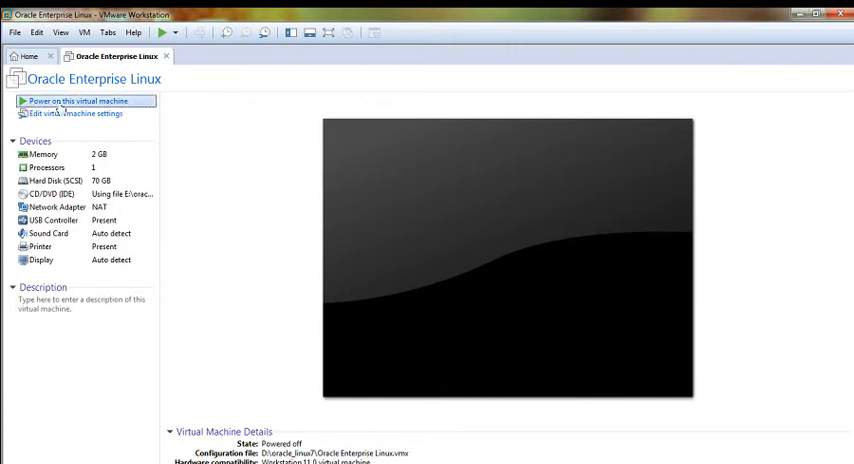
Step: Power on the Oracle Enterprise Linux virtual machine to reach its boot menu
{"action": "left_click", "coordinate": [78, 101]}
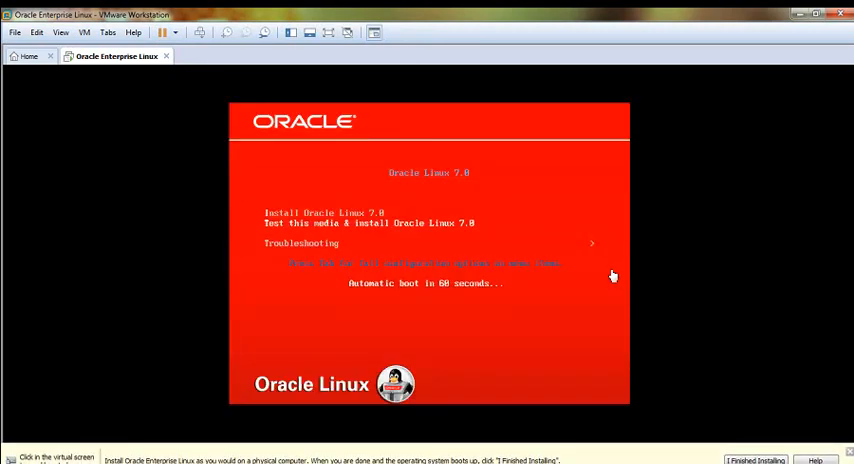
{"action": "mouse_move", "coordinate": [491, 271]}
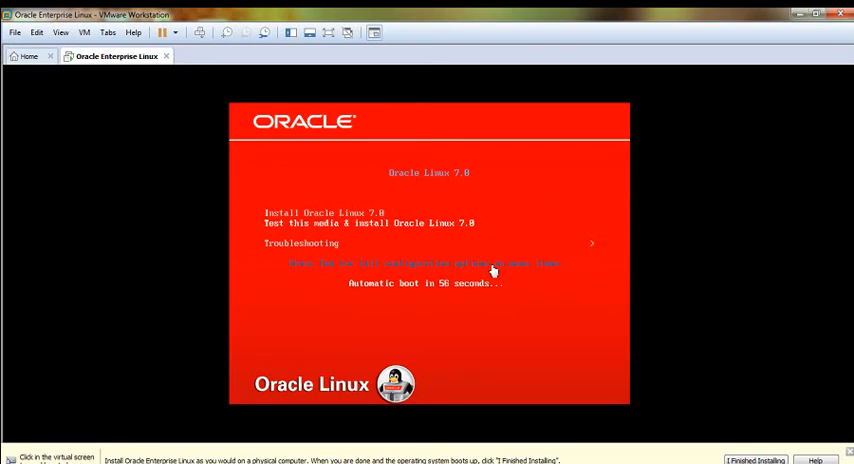
{"action": "mouse_move", "coordinate": [435, 247]}
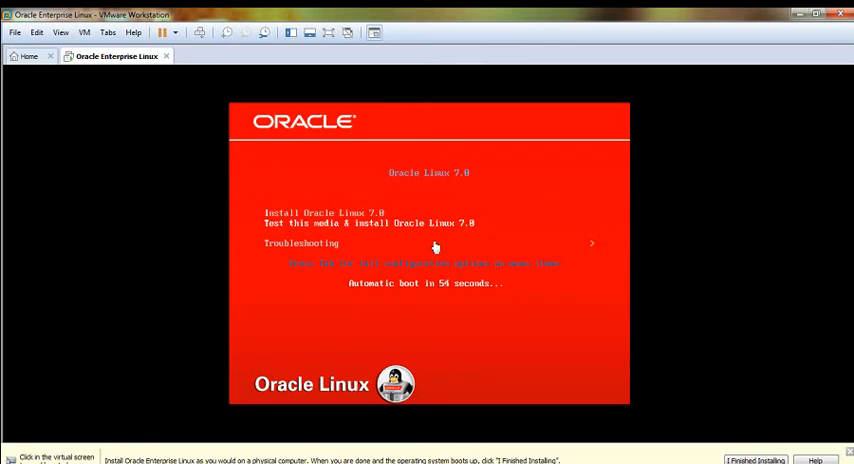
Step: Choose 'Install Oracle Linux 7.0' from the virtual machine's boot menu
{"action": "left_click", "coordinate": [435, 247]}
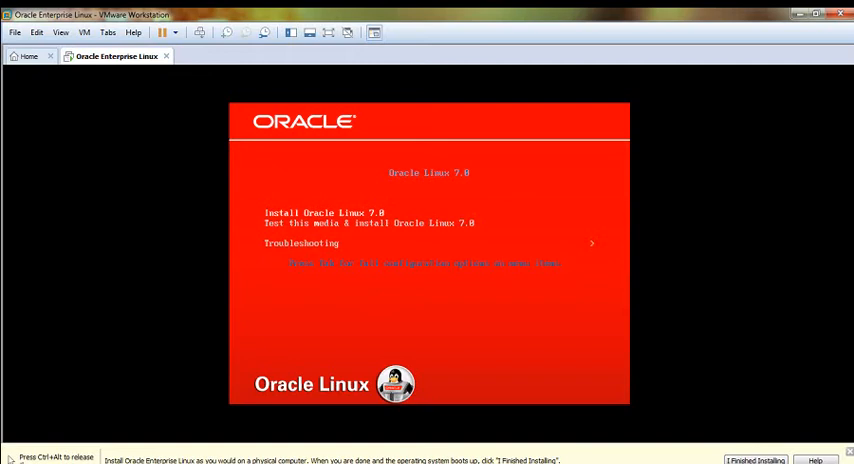
{"action": "key", "text": "enter"}
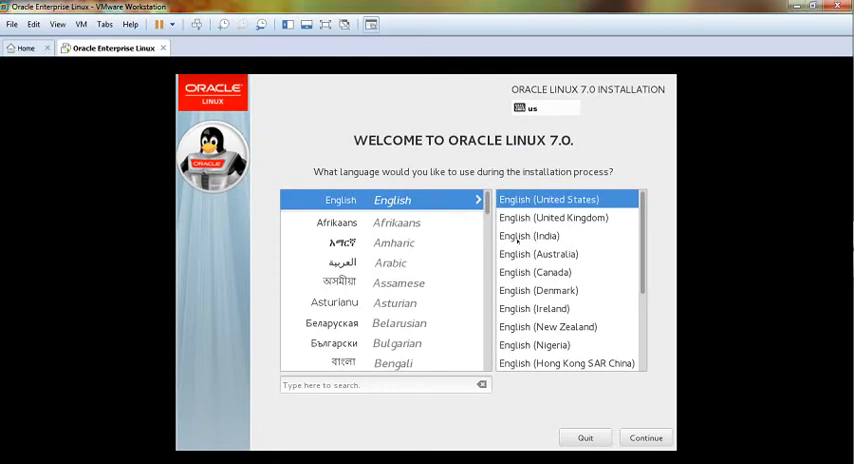
Step: Pick English (India) as the installer language and continue to the summary
{"action": "left_click", "coordinate": [529, 235]}
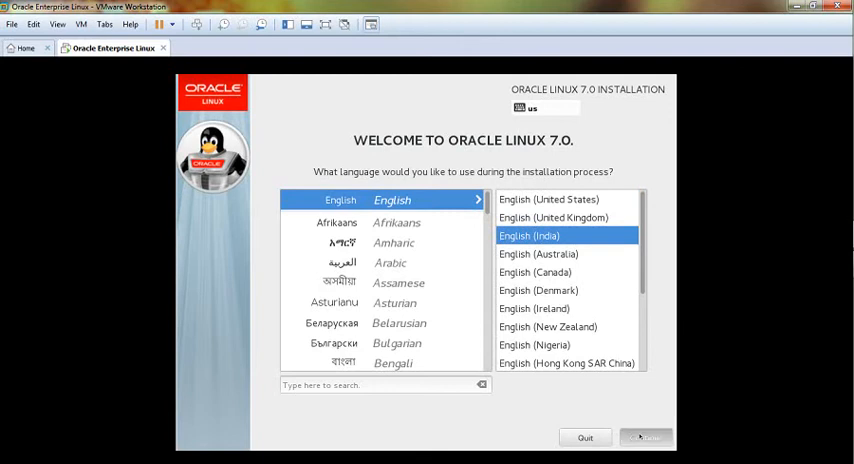
{"action": "left_click", "coordinate": [645, 437]}
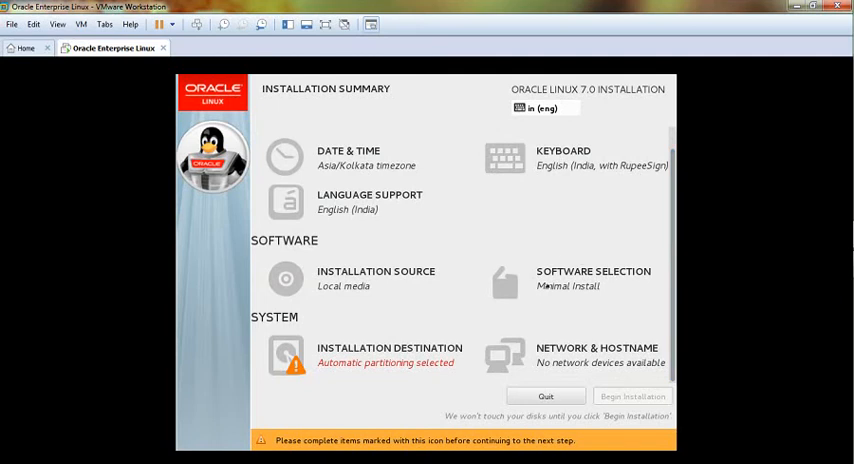
Step: Select Server with GUI and tick the Development Tools add-on in Software Selection
{"action": "left_click", "coordinate": [593, 277]}
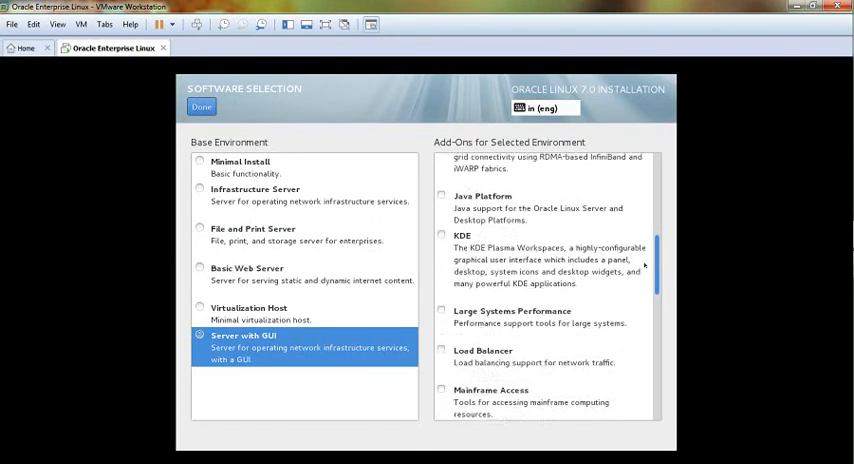
{"action": "scroll", "scroll_direction": "down", "scroll_amount": 3}
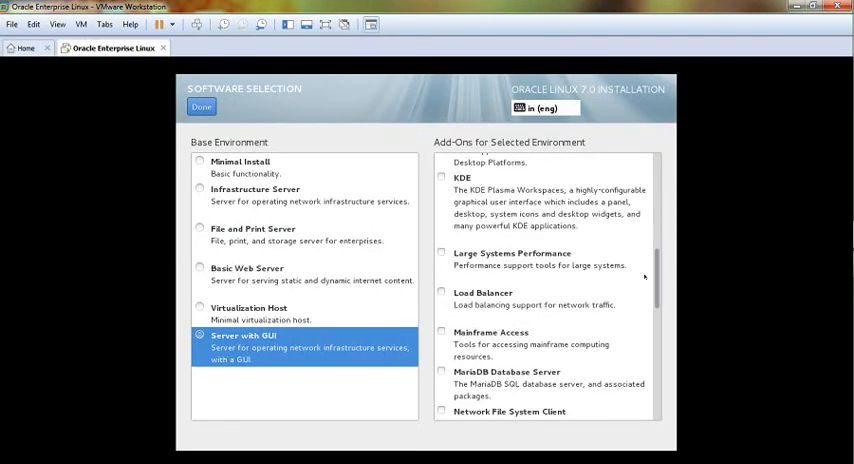
{"action": "left_click", "coordinate": [441, 251]}
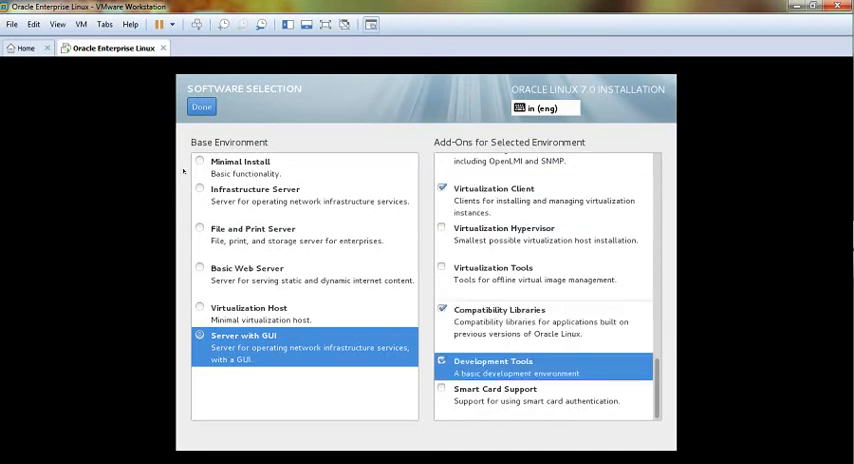
Step: Confirm the Server with GUI software selection and return to the Installation Summary
{"action": "left_click", "coordinate": [201, 106]}
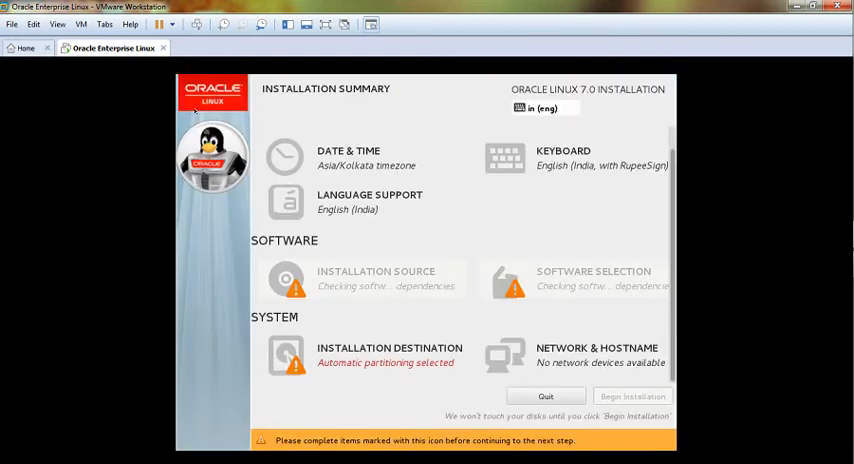
{"action": "mouse_move", "coordinate": [352, 242]}
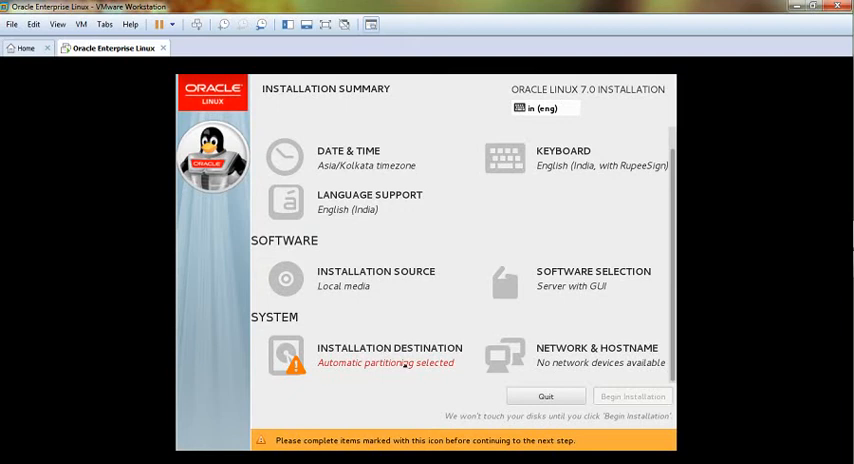
{"action": "mouse_move", "coordinate": [385, 362]}
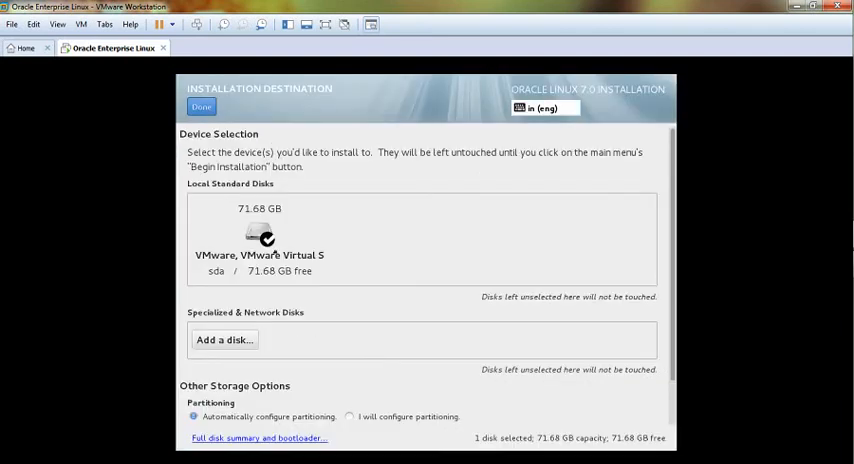
Step: Select the 71.68 GB VMware virtual disk and choose manual partitioning configuration
{"action": "left_click", "coordinate": [259, 238]}
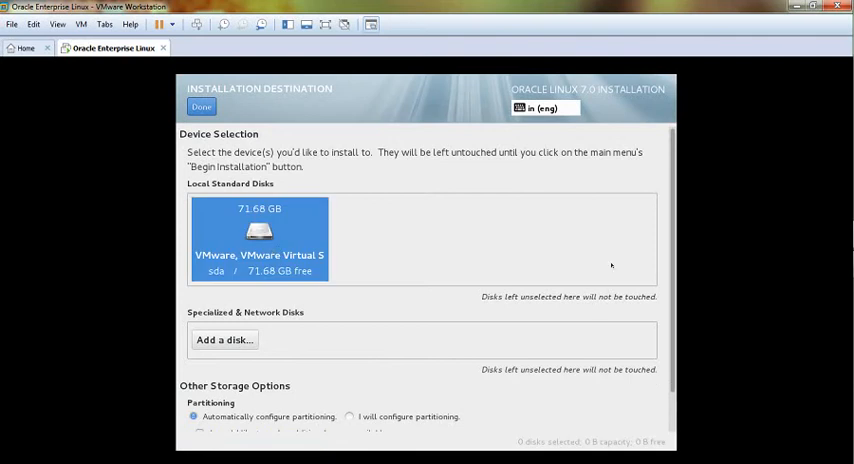
{"action": "scroll", "scroll_direction": "down", "scroll_amount": 3}
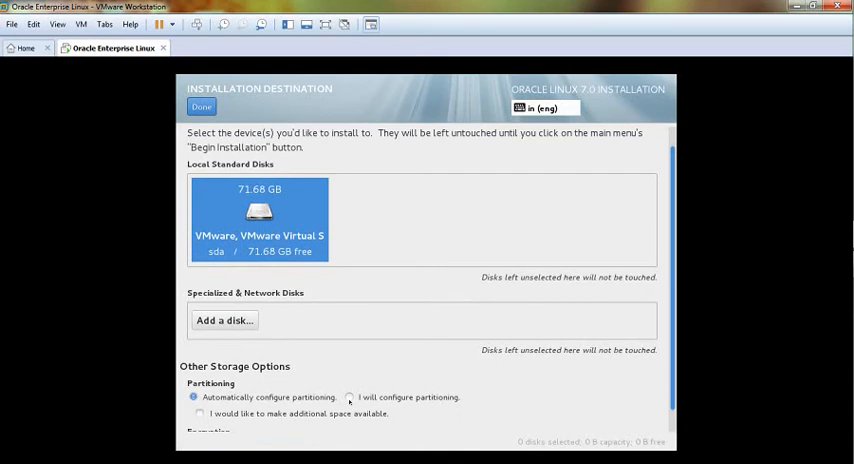
{"action": "scroll", "scroll_direction": "down", "scroll_amount": 3}
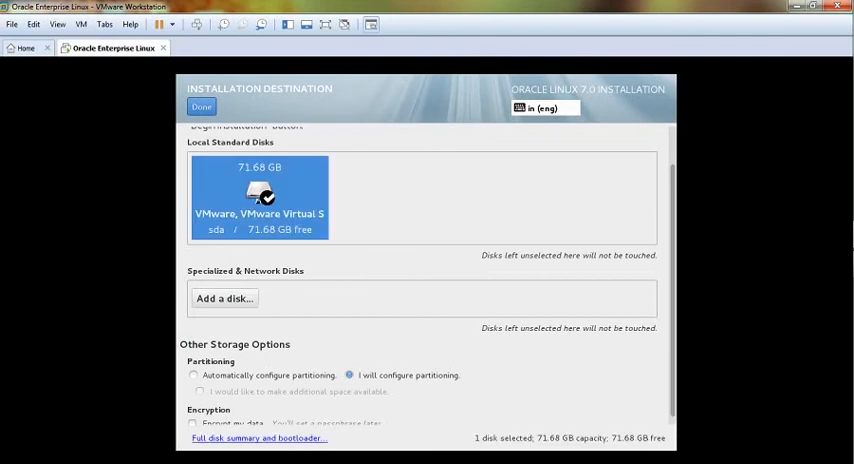
{"action": "left_click", "coordinate": [259, 195]}
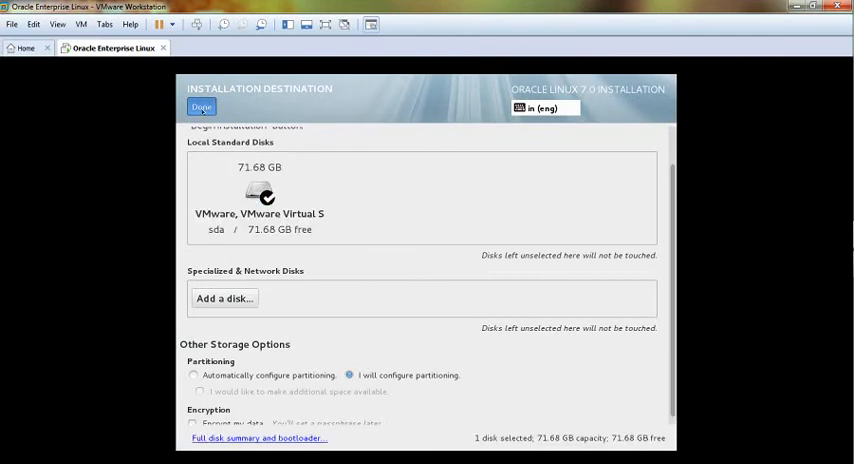
Step: Enter Manual Partitioning full screen and switch the scheme from LVM to Standard Partition
{"action": "left_click", "coordinate": [201, 107]}
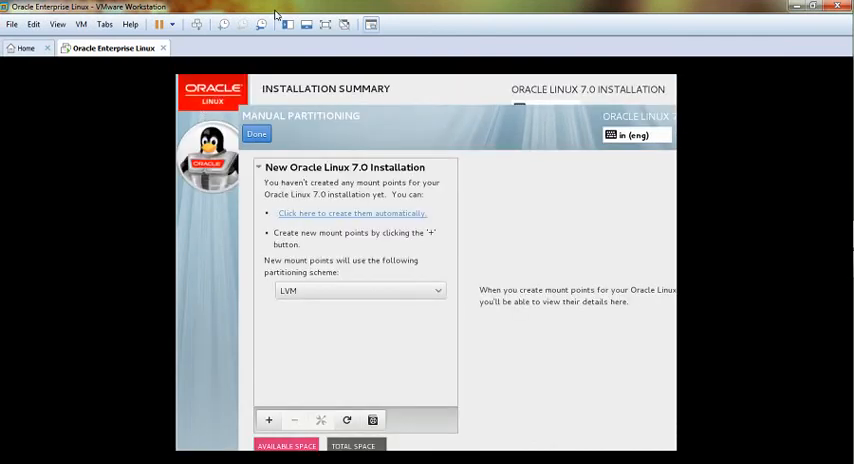
{"action": "mouse_move", "coordinate": [326, 24]}
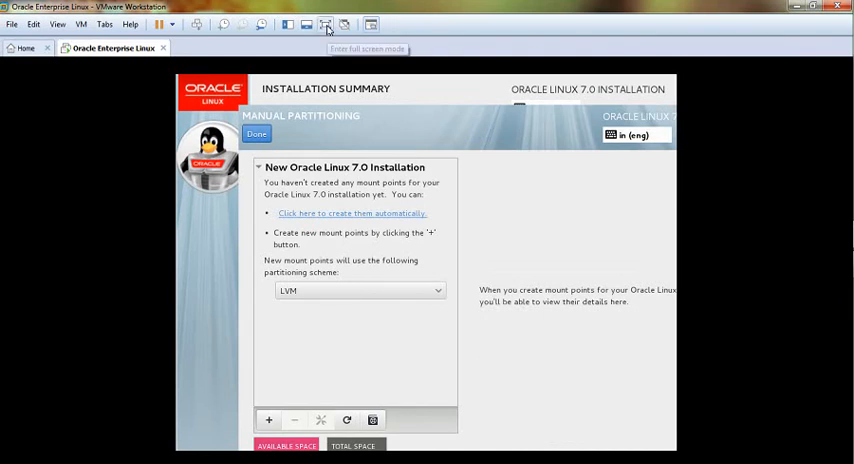
{"action": "left_click", "coordinate": [326, 24]}
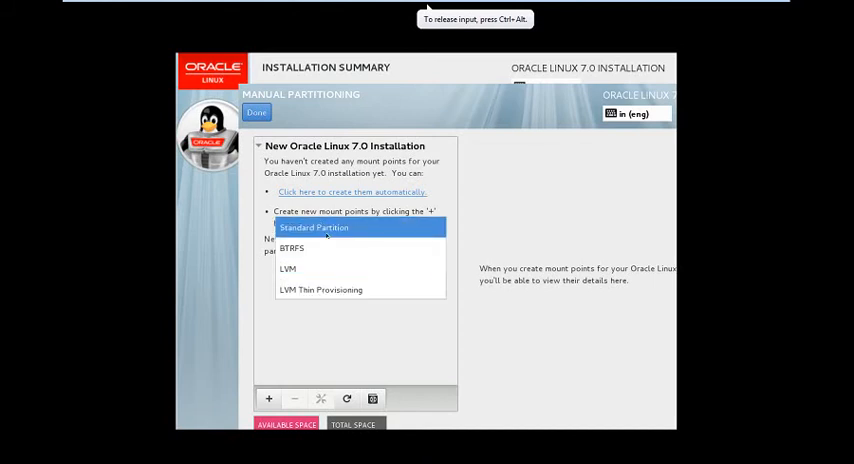
{"action": "left_click", "coordinate": [313, 227]}
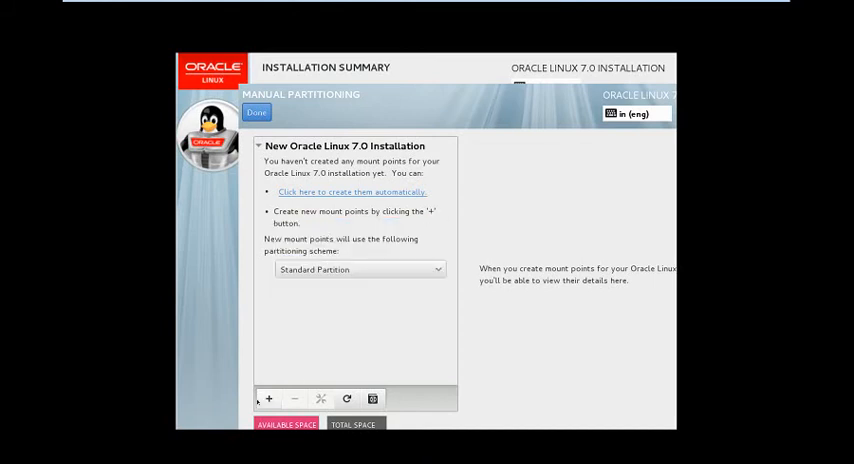
Step: Add a swap mount point with 4 GB desired capacity
{"action": "left_click", "coordinate": [268, 398]}
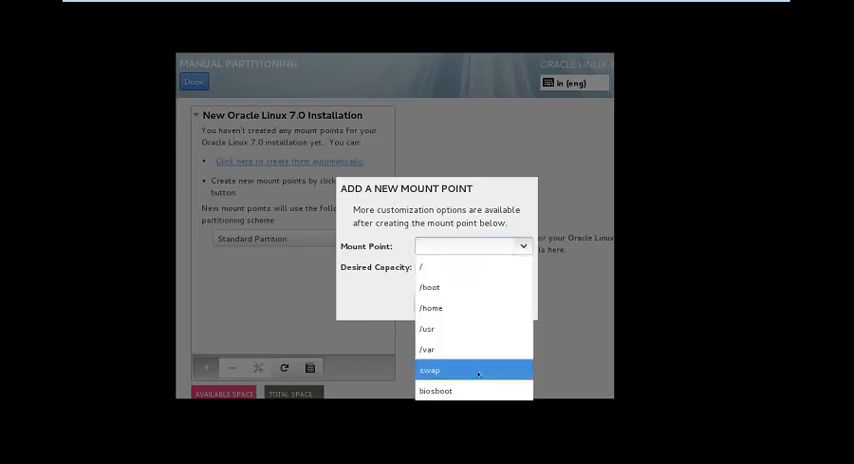
{"action": "left_click", "coordinate": [428, 370]}
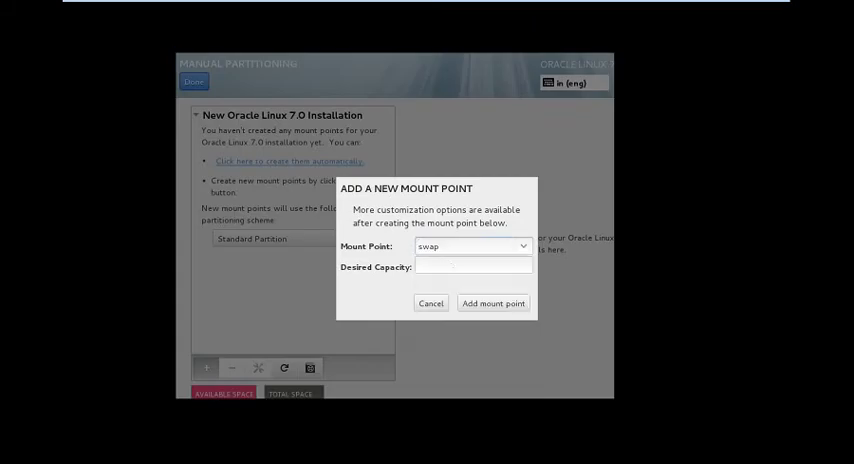
{"action": "type", "text": "4"}
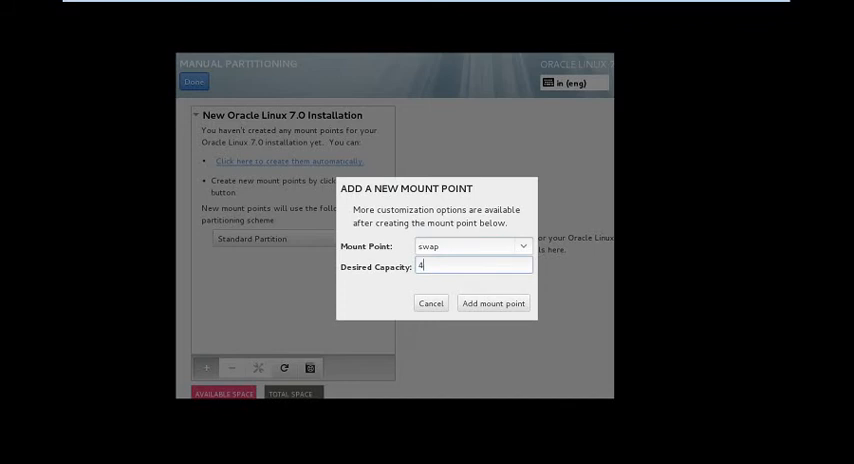
{"action": "type", "text": "gb"}
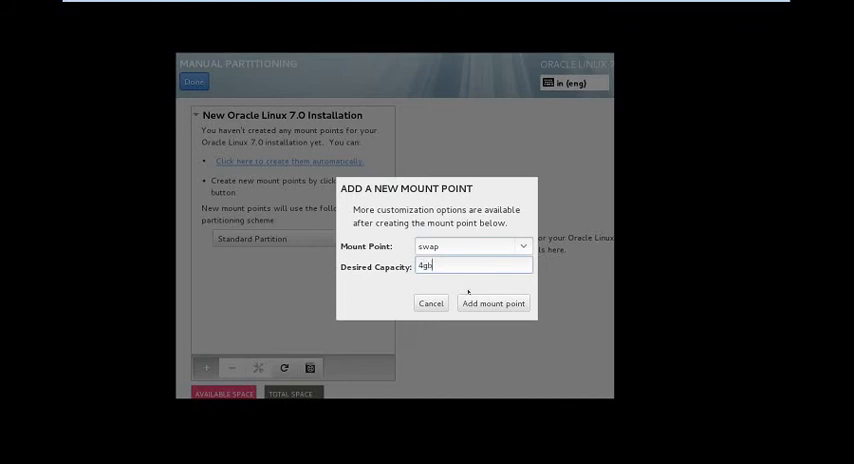
{"action": "left_click", "coordinate": [492, 303]}
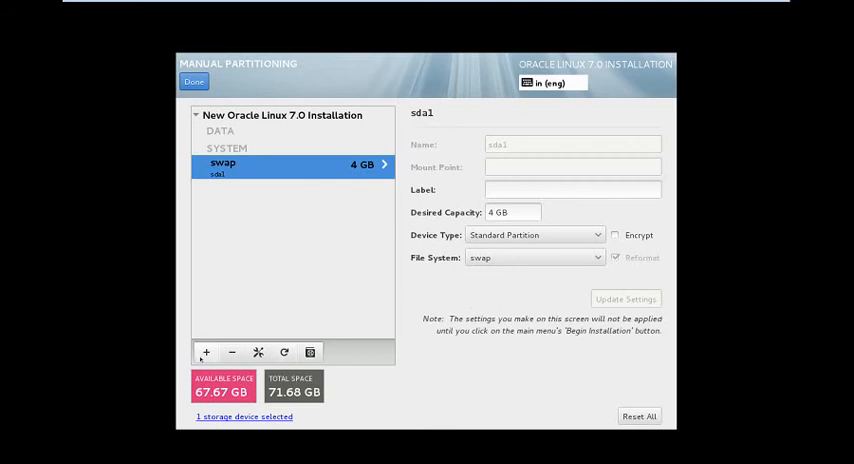
Step: Add a 60 GB root (/) mount point, finish partitioning and accept the changes
{"action": "left_click", "coordinate": [205, 351]}
{"action": "type", "text": "/"}
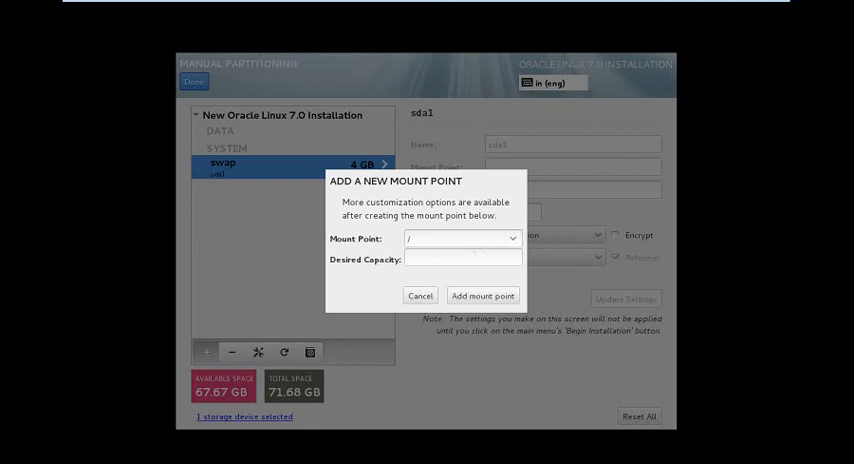
{"action": "left_click", "coordinate": [462, 258]}
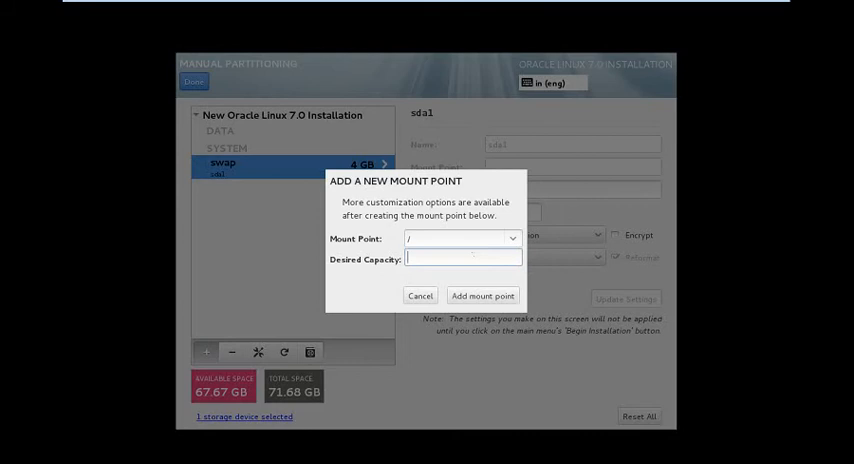
{"action": "type", "text": "60"}
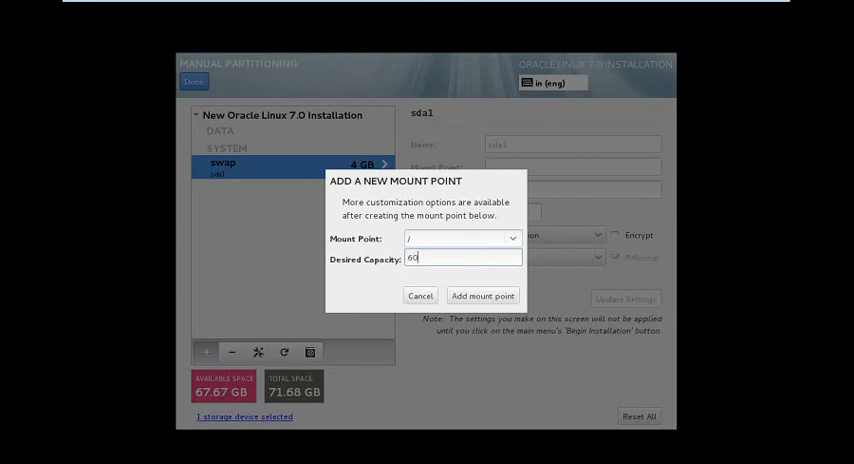
{"action": "type", "text": "gb"}
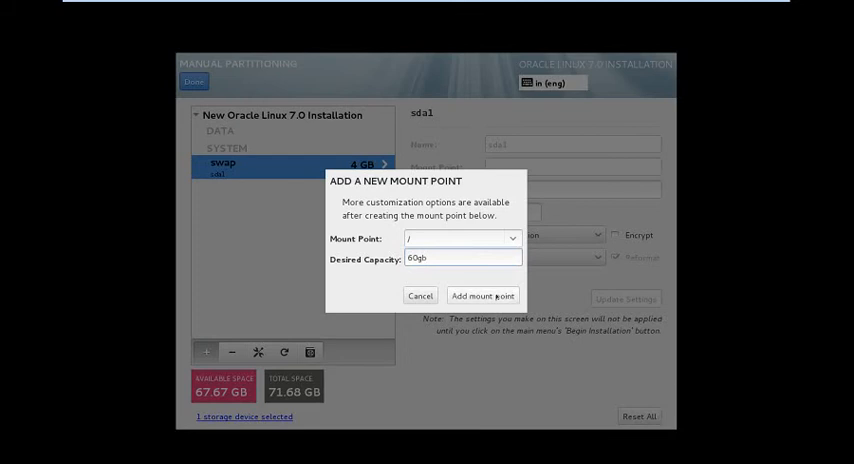
{"action": "left_click", "coordinate": [482, 295]}
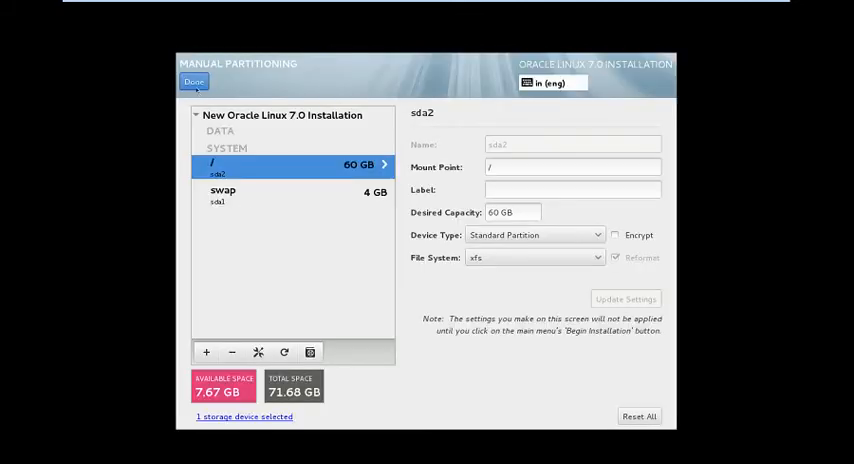
{"action": "left_click", "coordinate": [193, 81]}
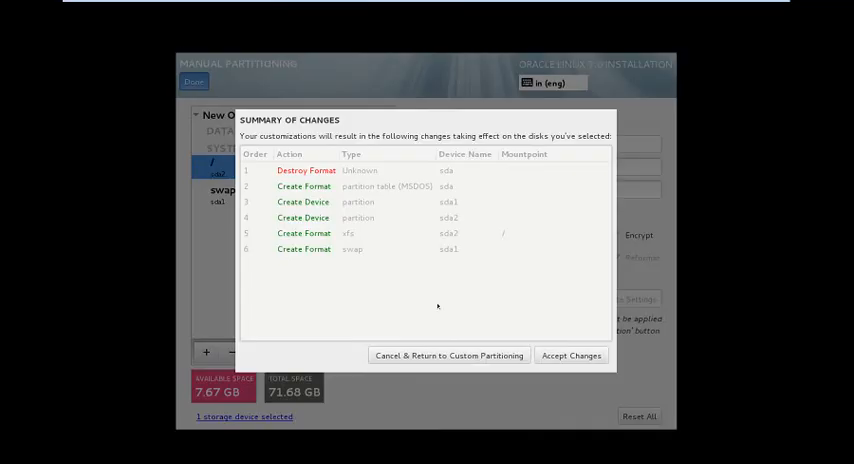
{"action": "left_click", "coordinate": [571, 355]}
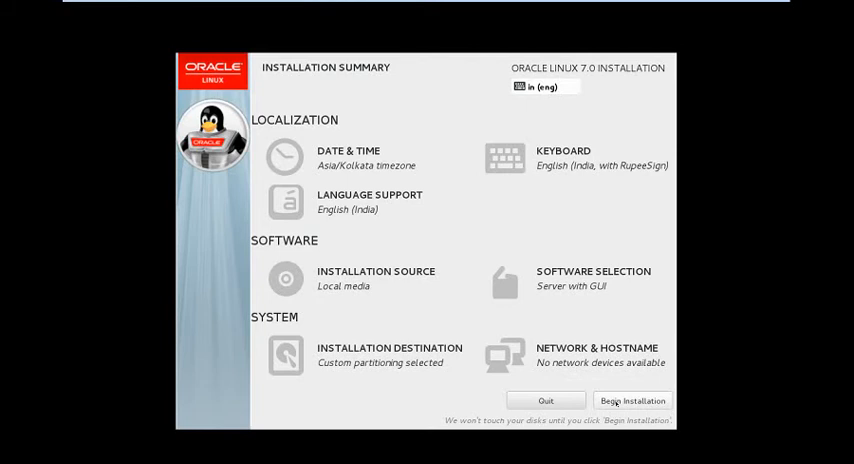
Step: Begin installation and confirm the root password despite the weak-password warning
{"action": "left_click", "coordinate": [633, 400]}
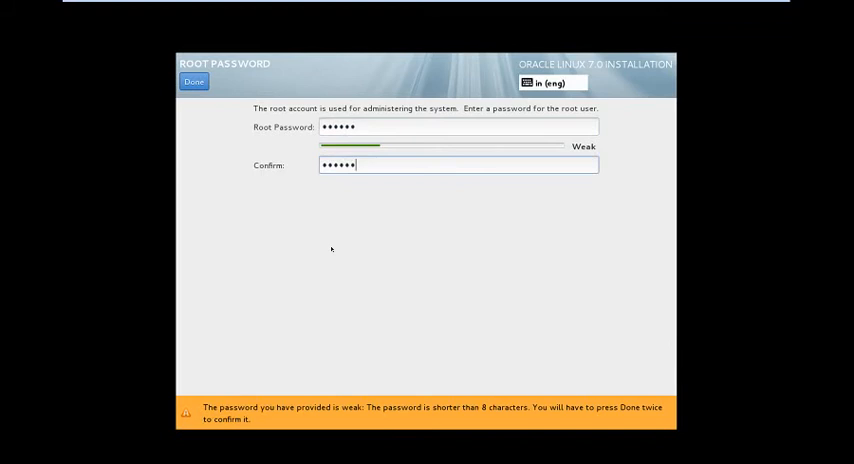
{"action": "mouse_move", "coordinate": [360, 159]}
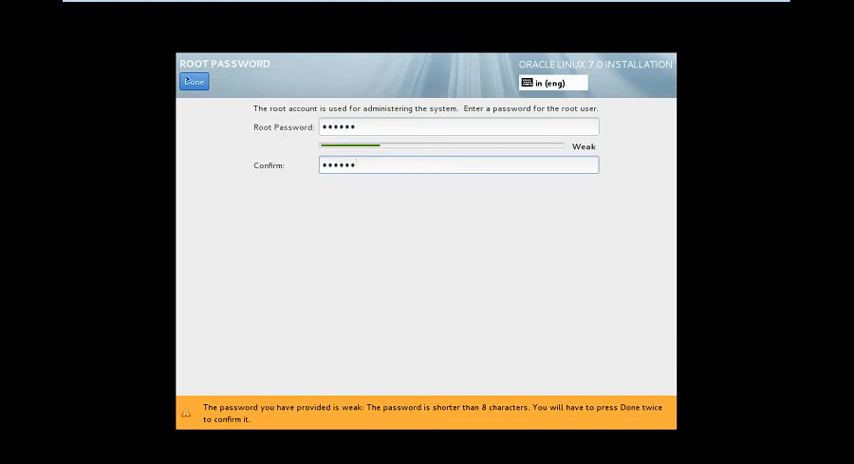
{"action": "left_click", "coordinate": [193, 81]}
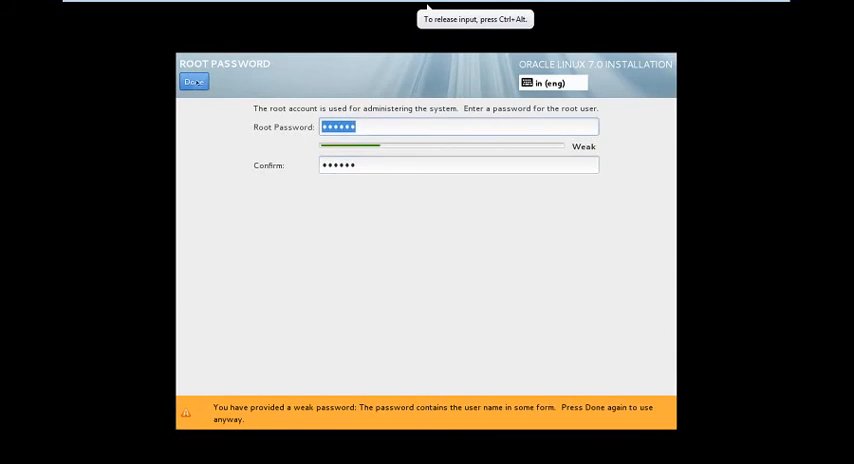
{"action": "left_click", "coordinate": [193, 81]}
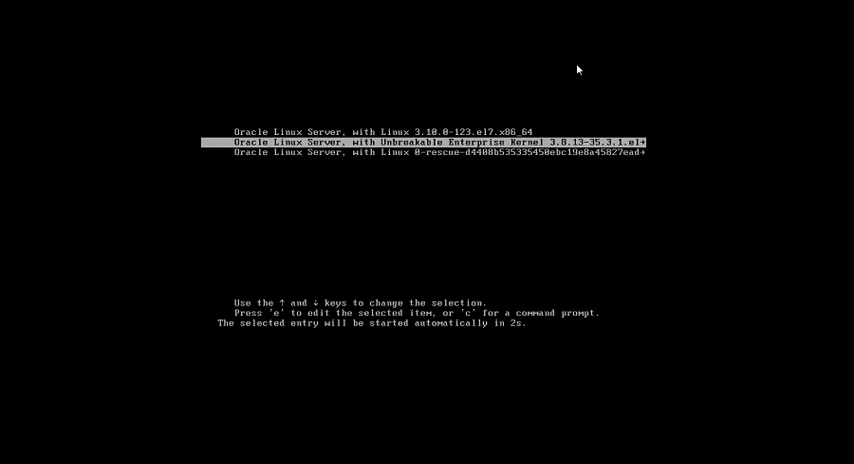
{"action": "mouse_move", "coordinate": [563, 6]}
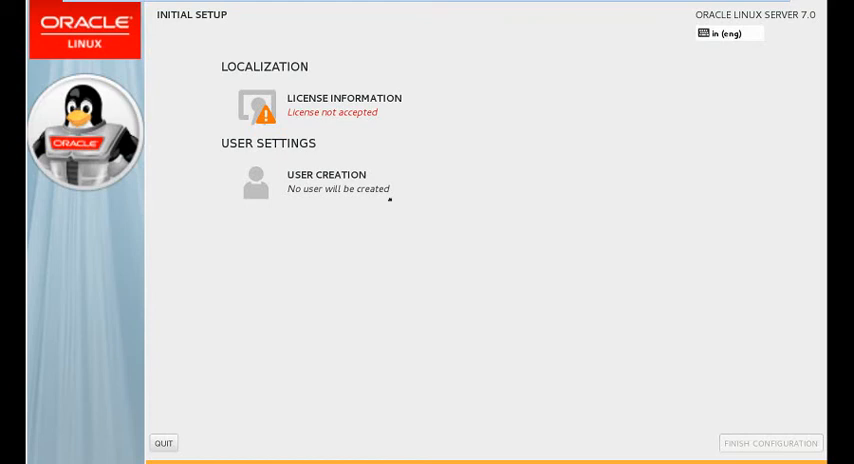
{"action": "mouse_move", "coordinate": [315, 111]}
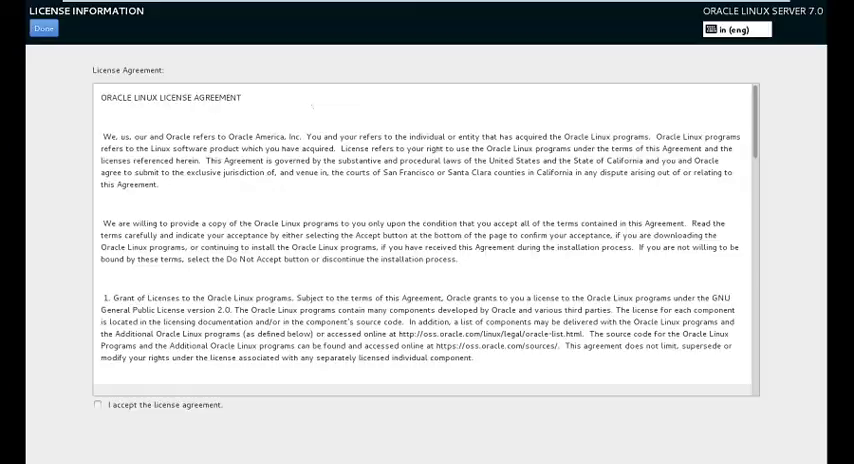
Step: Tick 'I accept the license agreement' and return to Initial Setup
{"action": "left_click", "coordinate": [97, 405]}
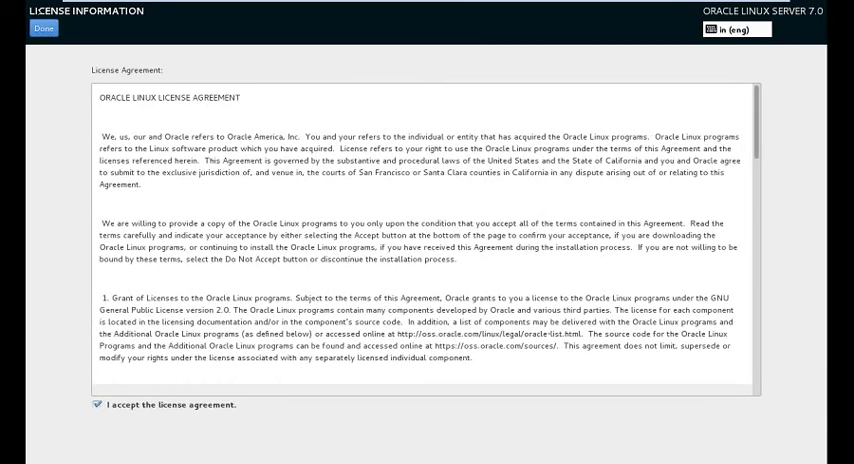
{"action": "left_click", "coordinate": [42, 27]}
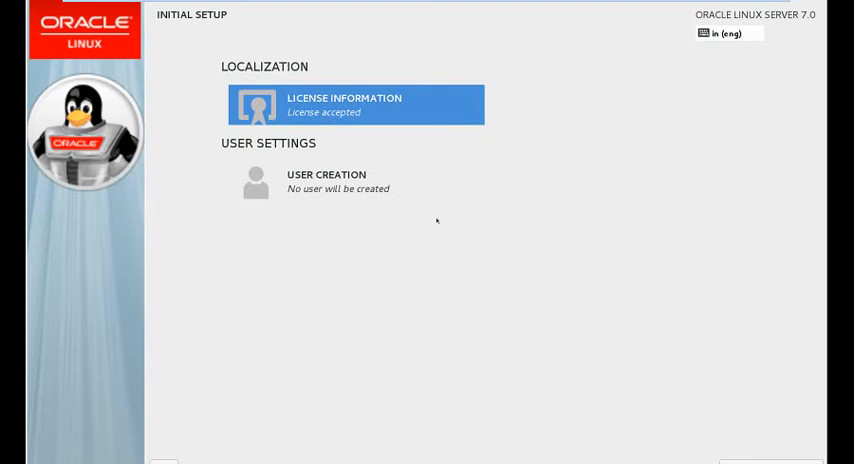
{"action": "mouse_move", "coordinate": [718, 462]}
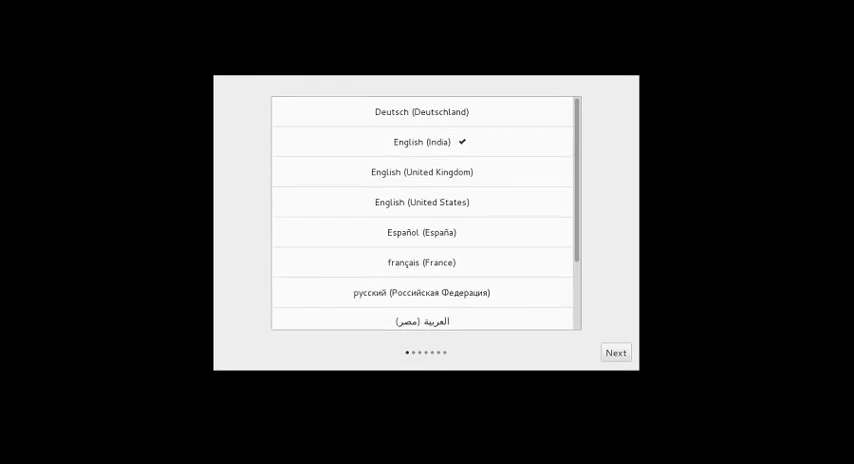
Step: Continue with English (India) language and English (India, with RupeeSign) keyboard input
{"action": "left_click", "coordinate": [615, 352]}
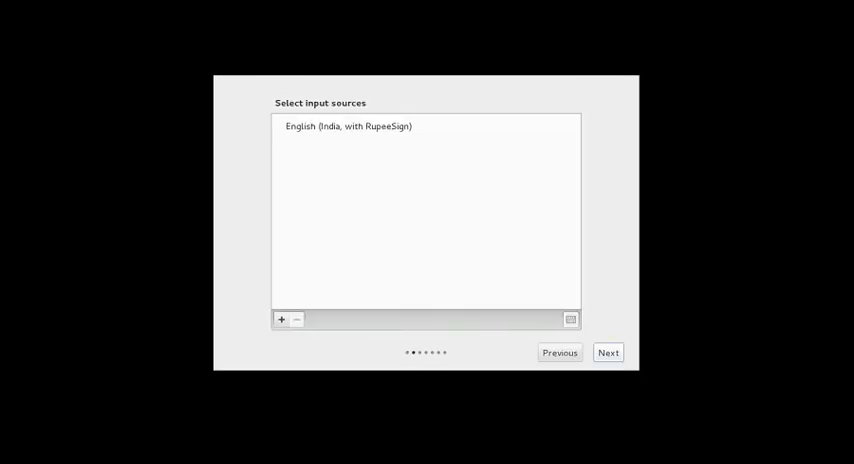
{"action": "left_click", "coordinate": [607, 352]}
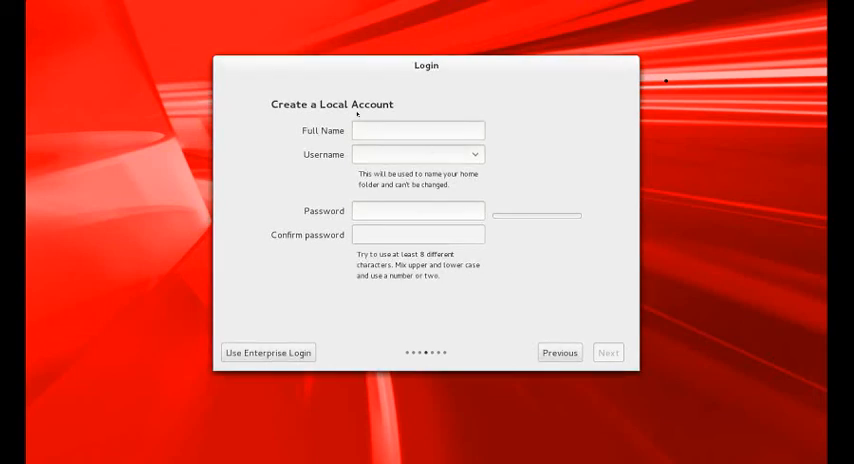
Step: Create local account 'oracle' with full name 'oracle' and a password
{"action": "left_click", "coordinate": [418, 130]}
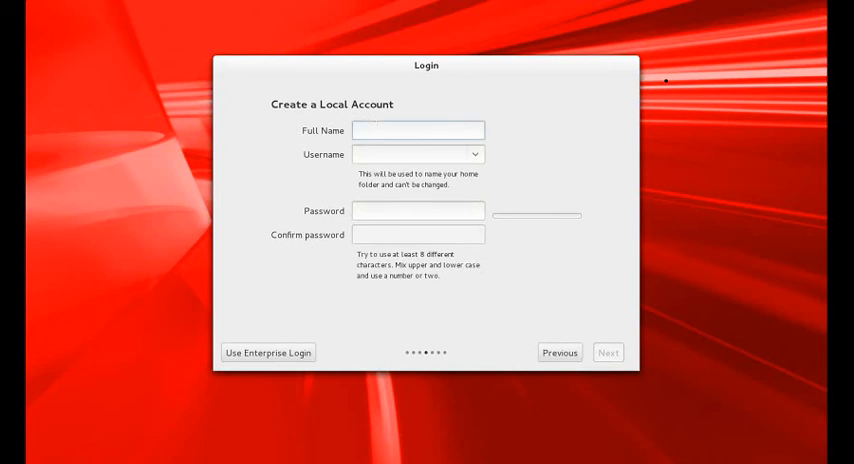
{"action": "left_click", "coordinate": [418, 130]}
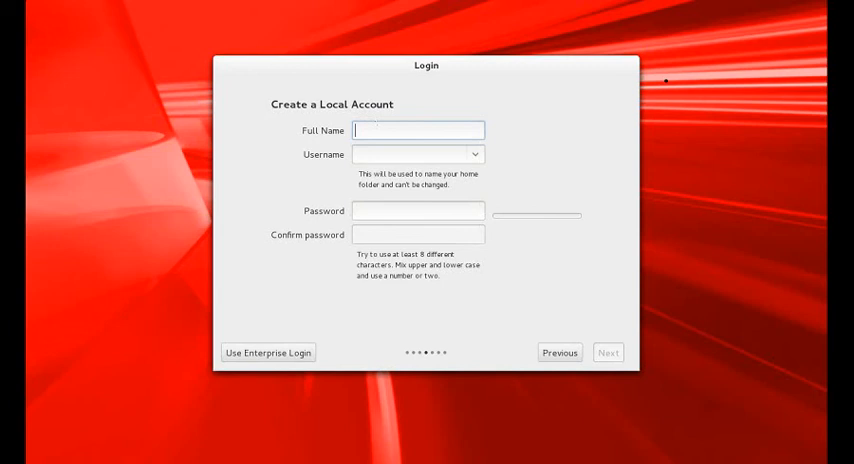
{"action": "type", "text": "ora"}
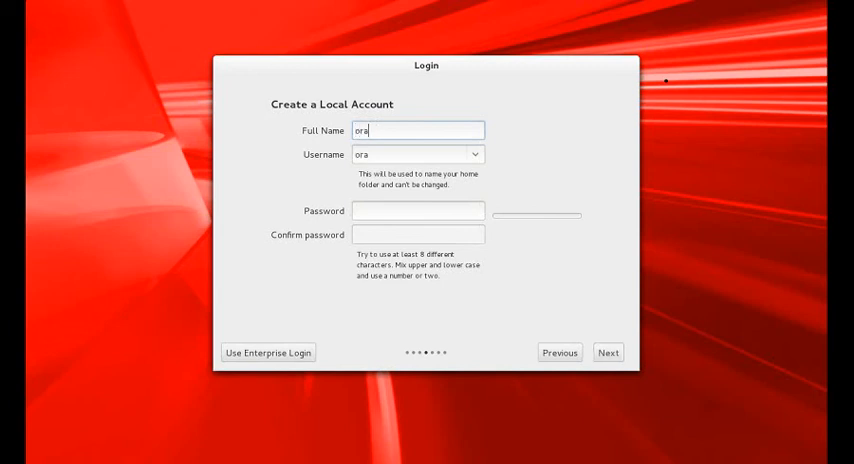
{"action": "type", "text": "cle"}
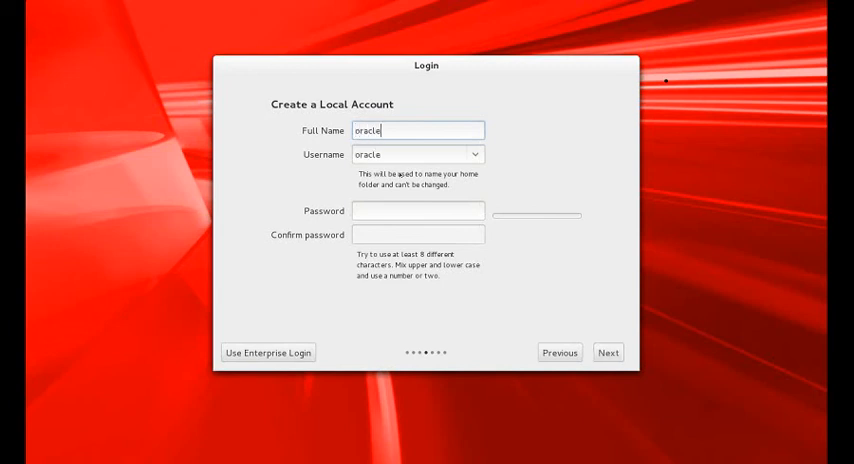
{"action": "left_click", "coordinate": [418, 210]}
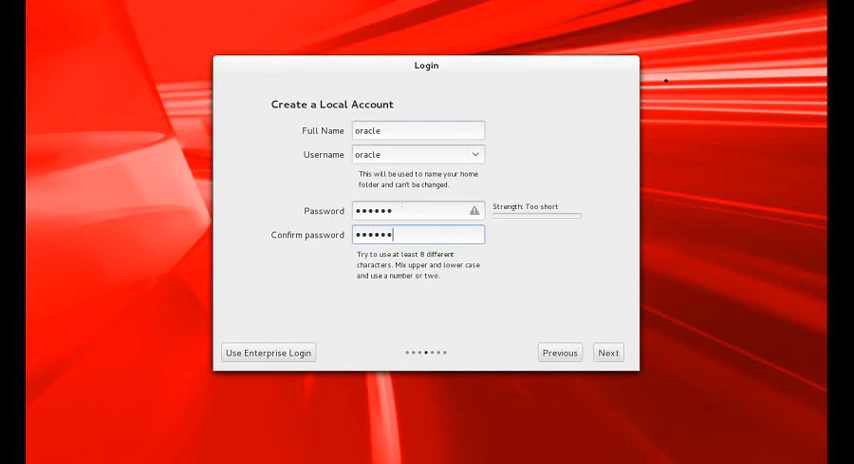
{"action": "left_click", "coordinate": [608, 352]}
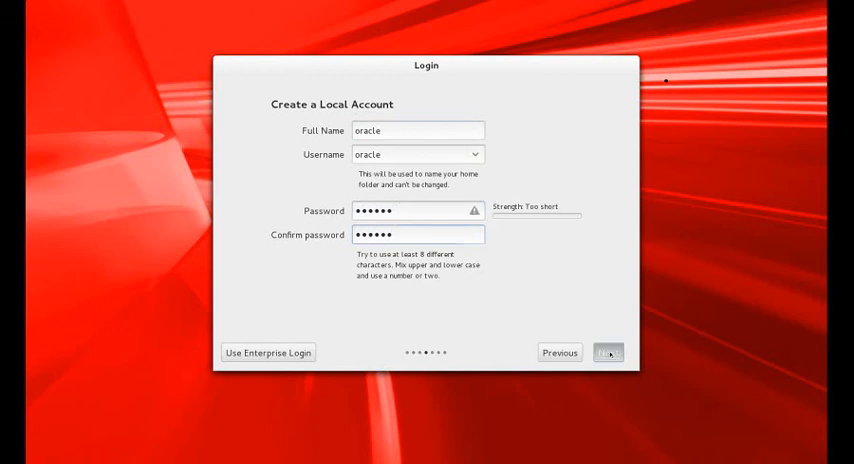
{"action": "left_click", "coordinate": [608, 352]}
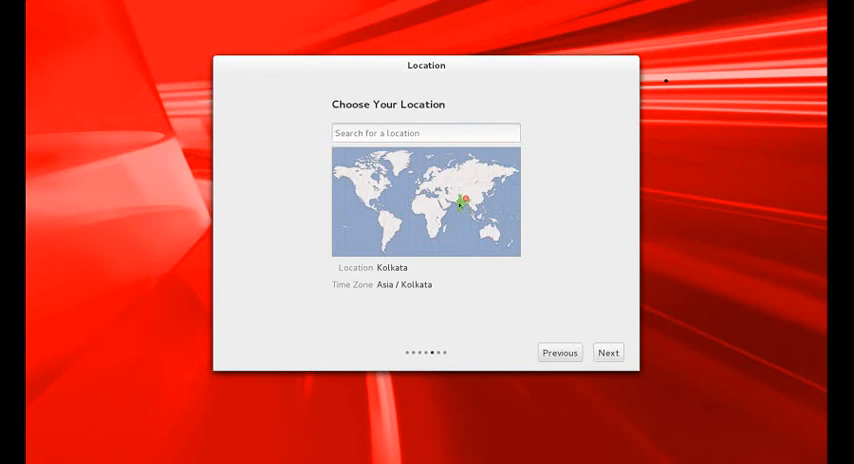
Step: Accept Kolkata as the location and choose Start using Oracle Linux Server
{"action": "left_click", "coordinate": [608, 352]}
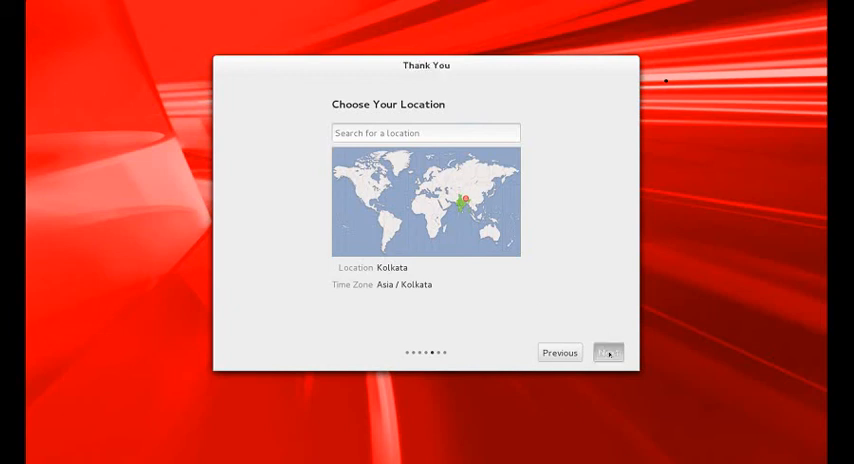
{"action": "left_click", "coordinate": [608, 352]}
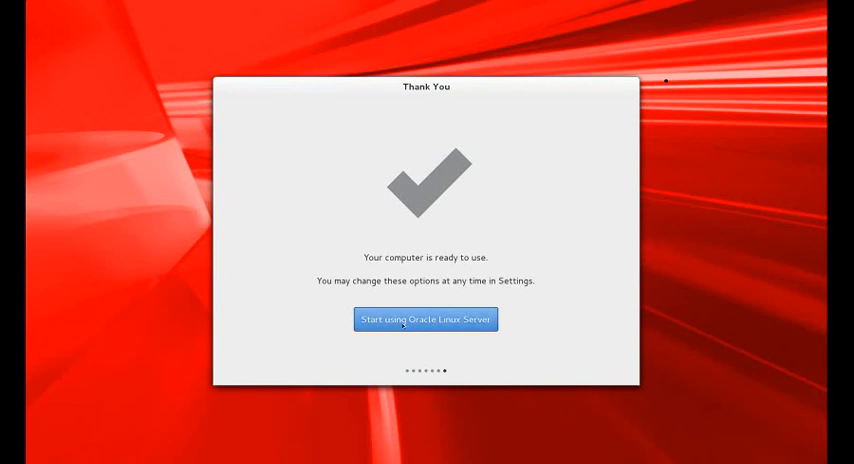
{"action": "mouse_move", "coordinate": [446, 325]}
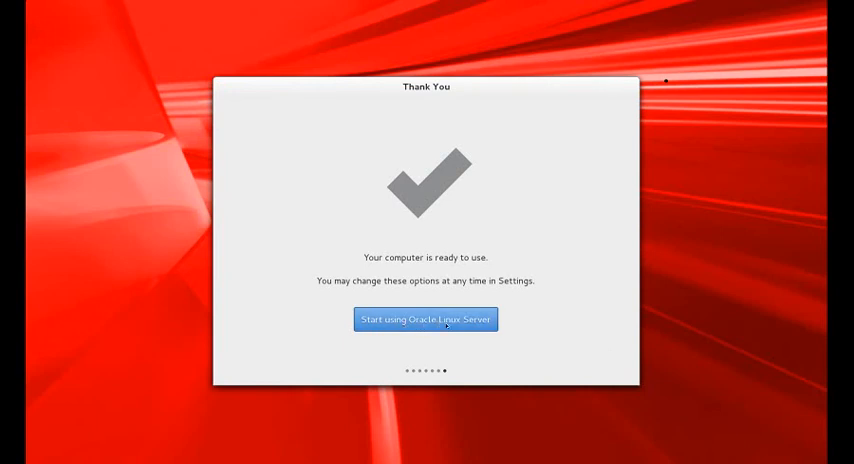
{"action": "left_click", "coordinate": [425, 319]}
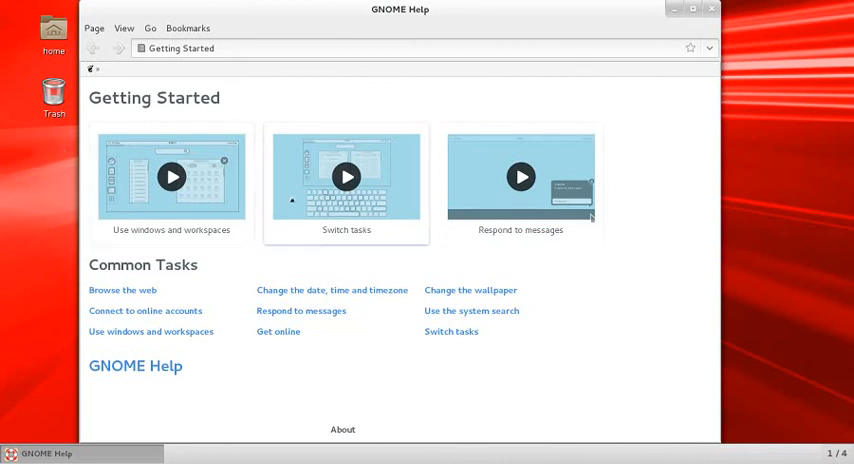
{"action": "mouse_move", "coordinate": [638, 258]}
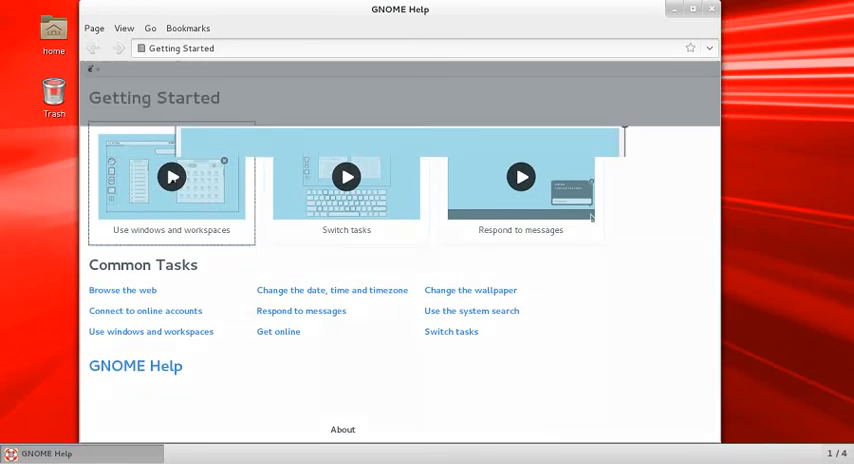
Step: Click inside the GNOME Help Getting Started window once the desktop loads
{"action": "left_click", "coordinate": [171, 177]}
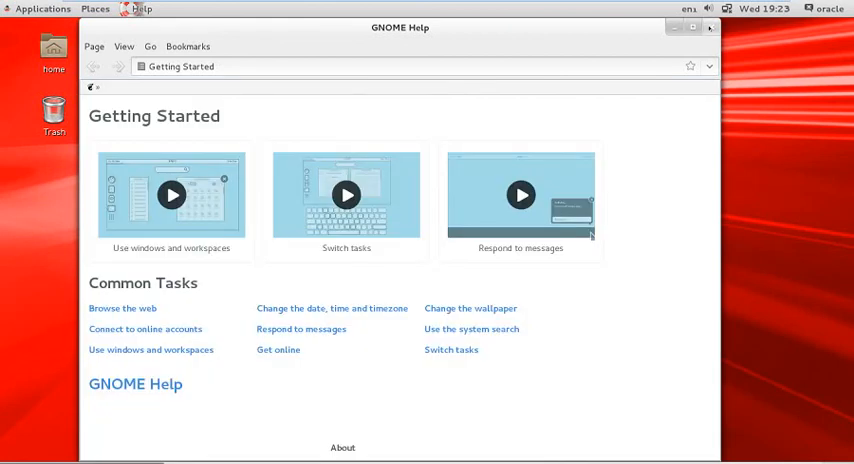
Step: Close the GNOME Help window, leaving the desktop with only the home and Trash icons
{"action": "left_click", "coordinate": [709, 27]}
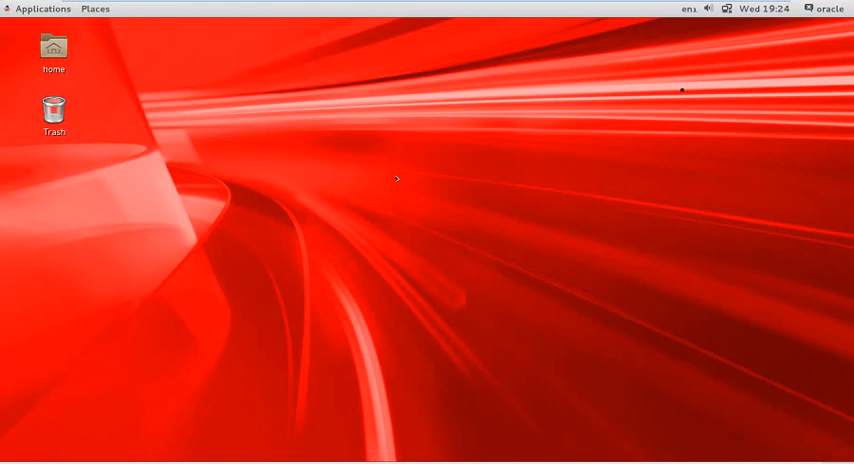
{"action": "mouse_move", "coordinate": [786, 450]}
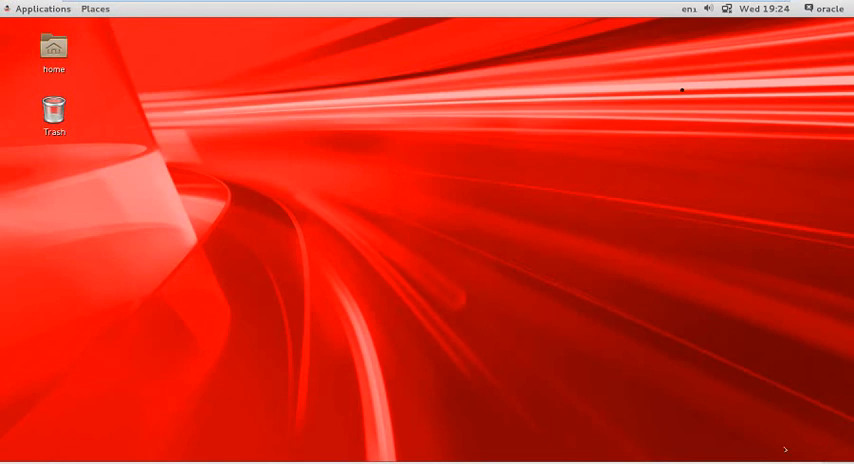